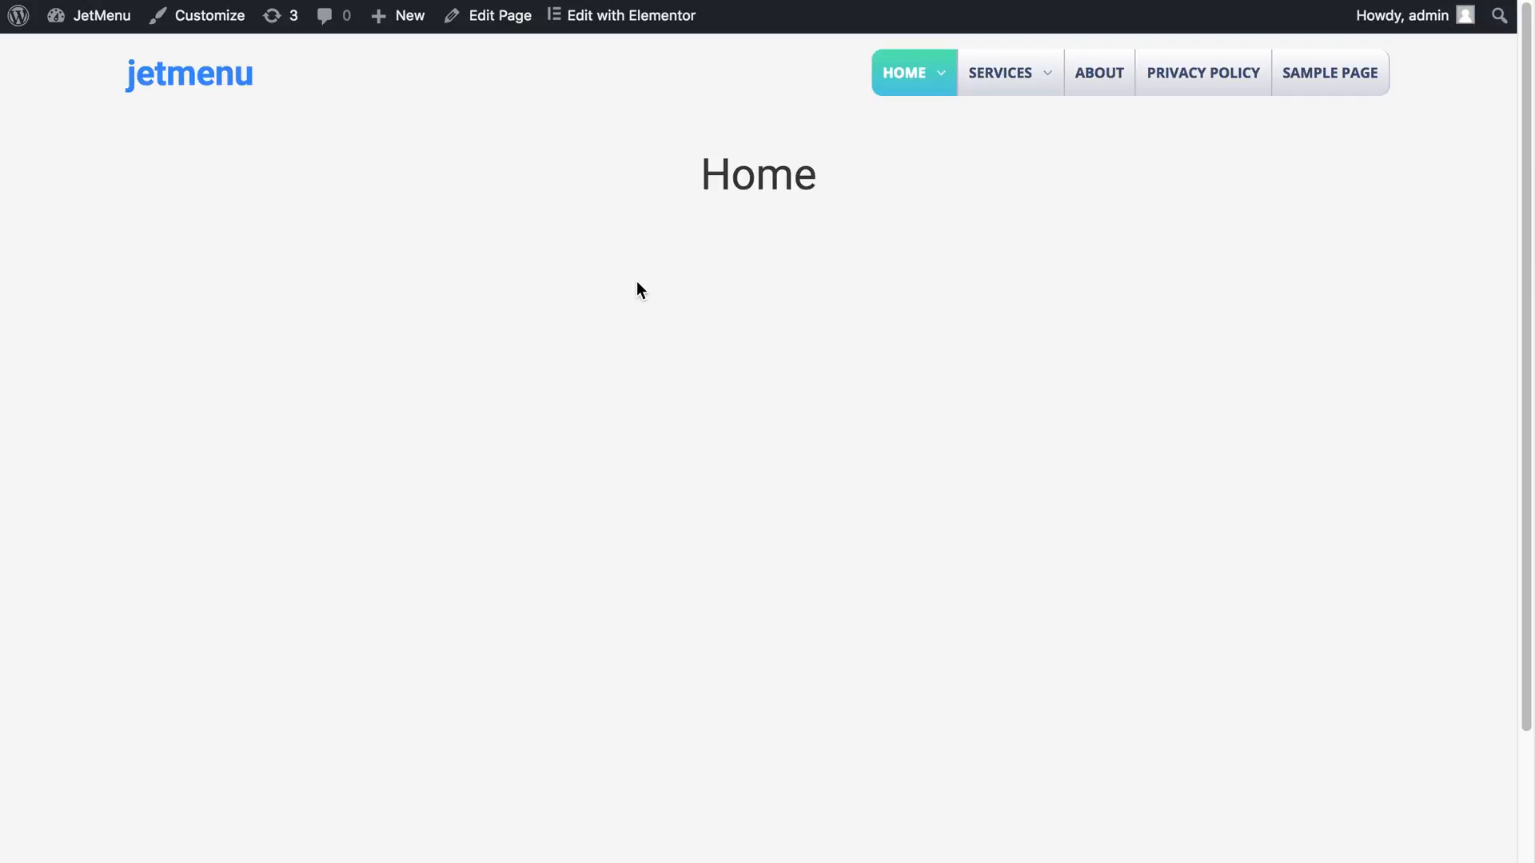
mouse_move(657, 270)
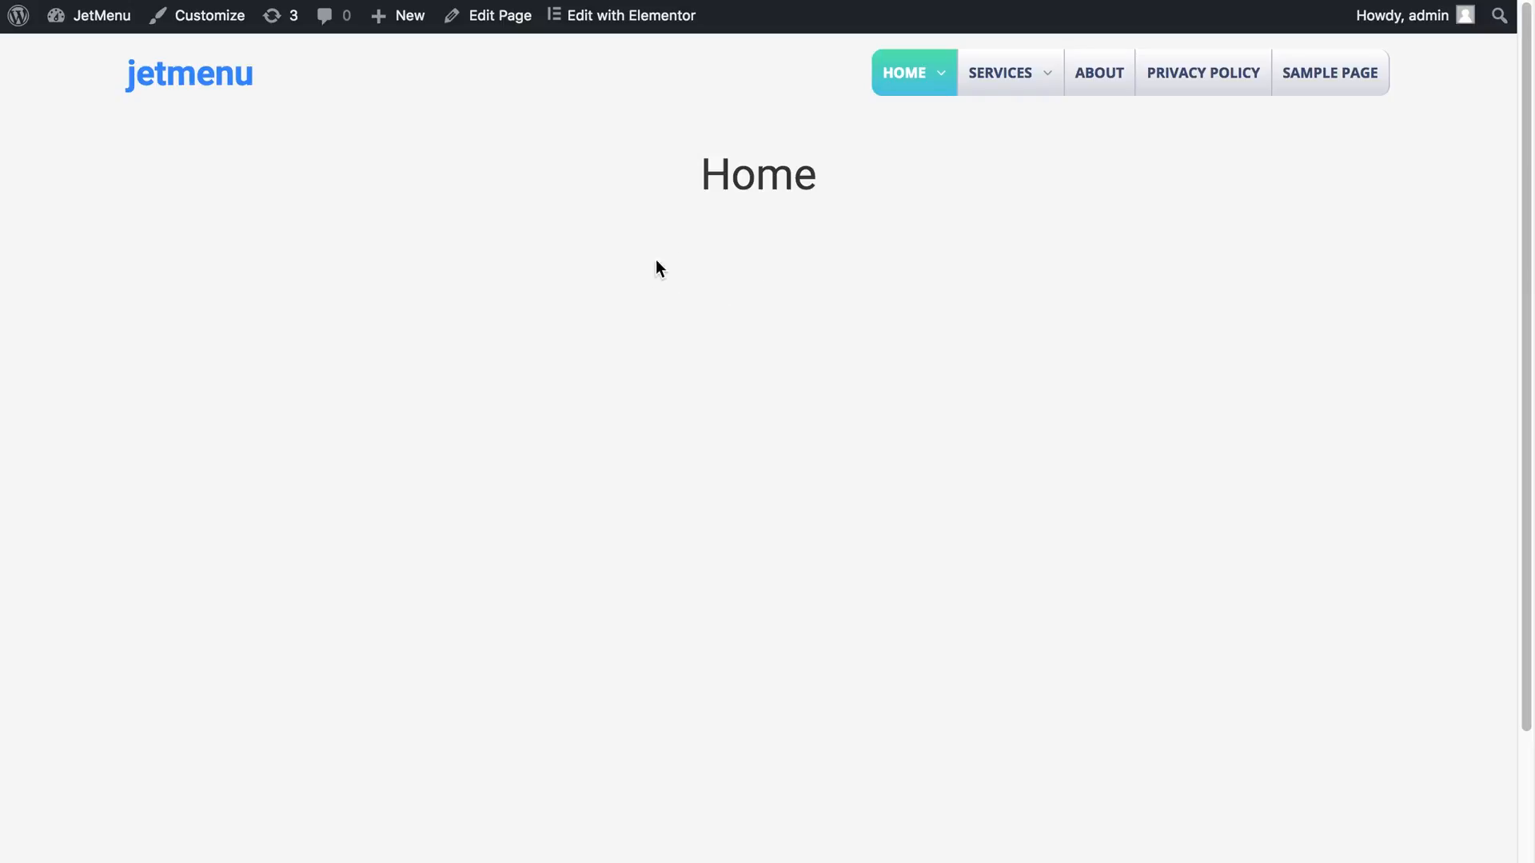
mouse_move(1054, 203)
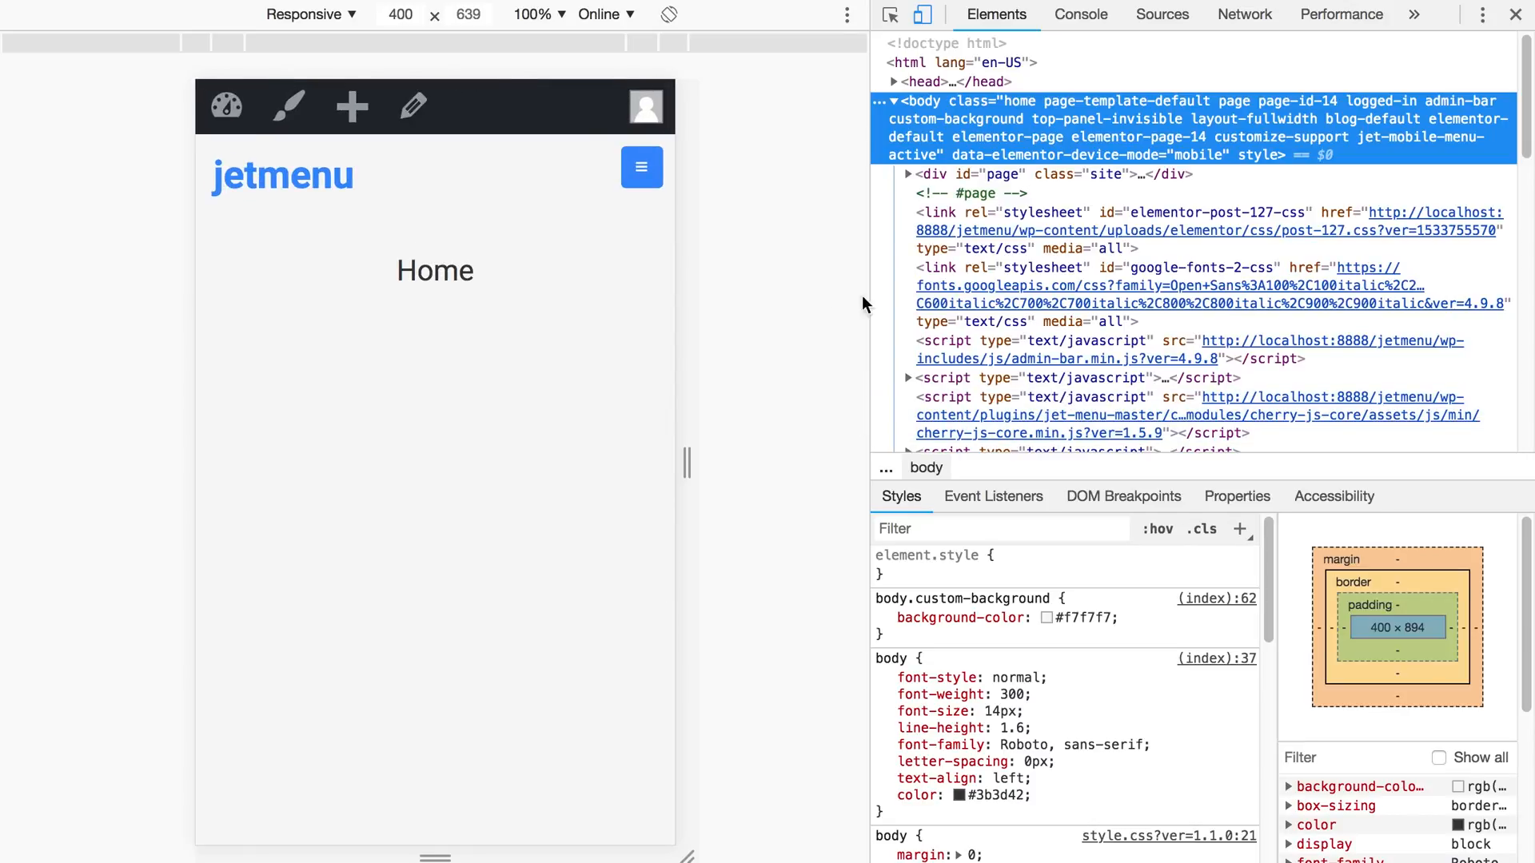
mouse_move(922, 14)
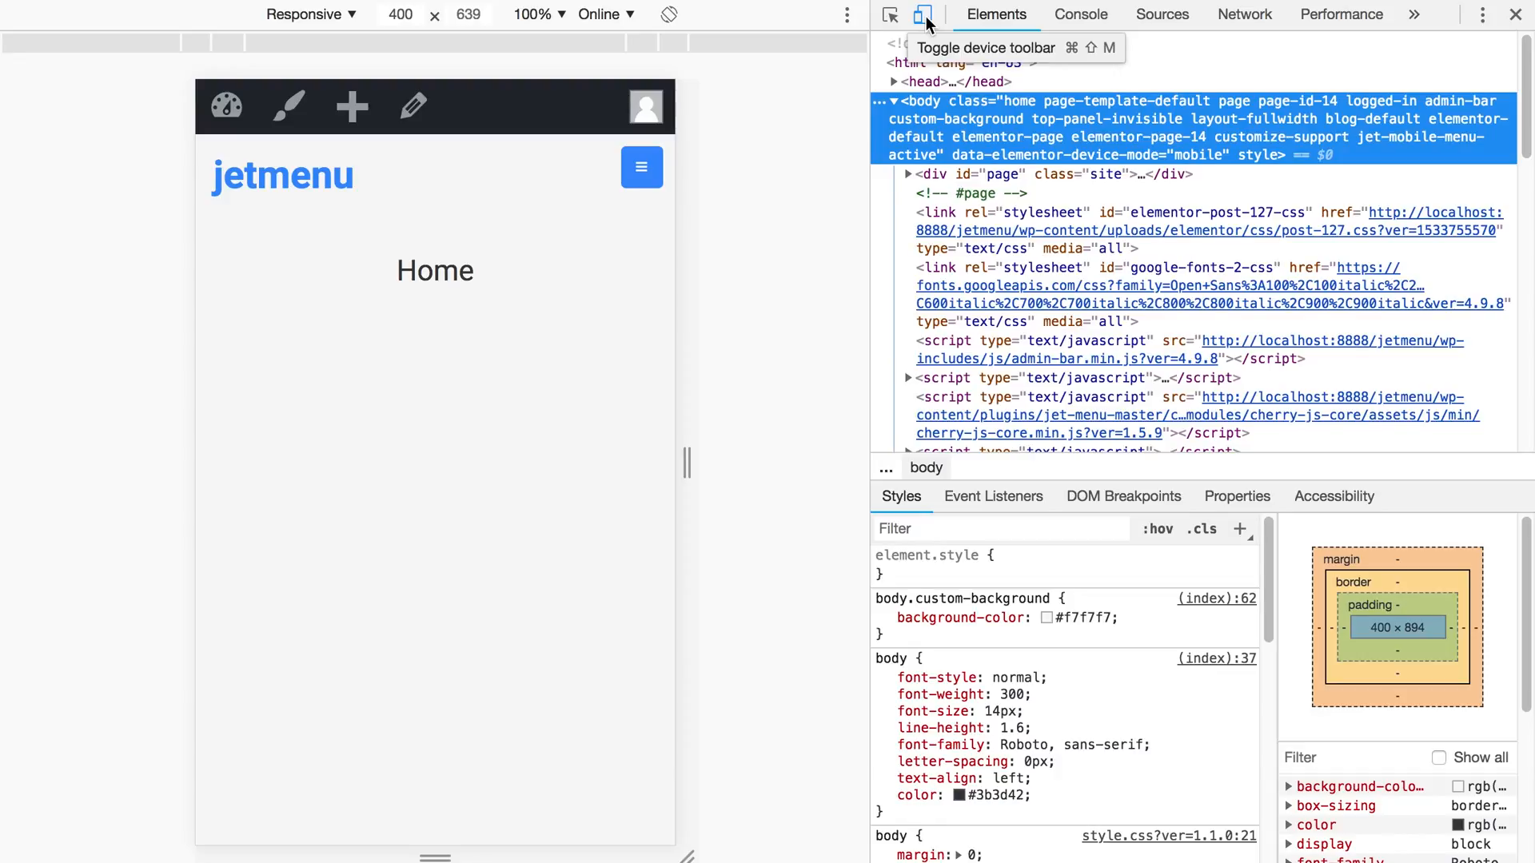
mouse_move(372, 43)
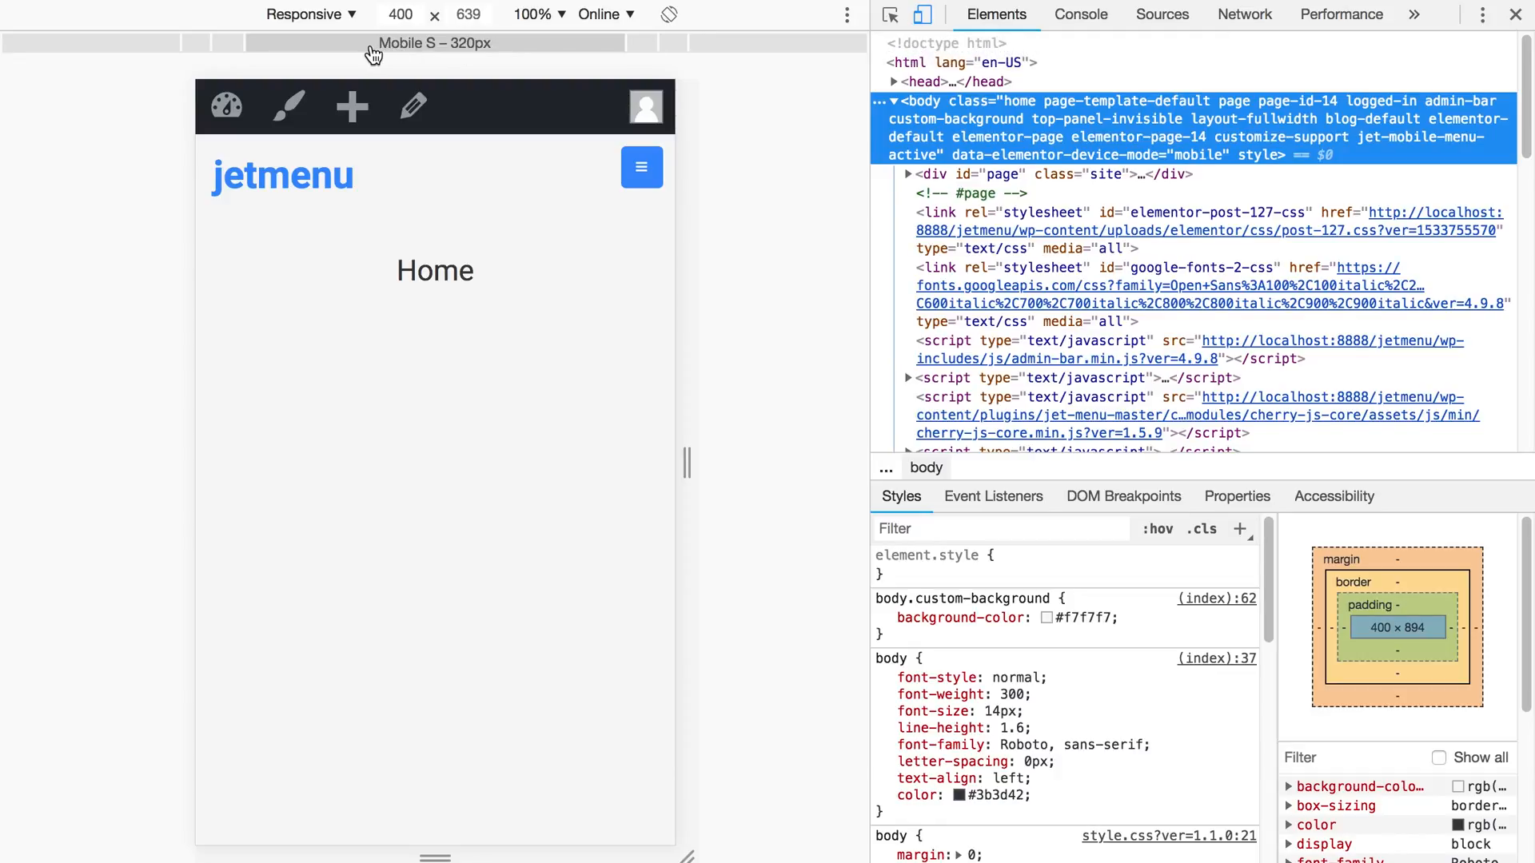
- Preview the Home page in DevTools' Responsive mode at 400×639, showing the collapsed mobile header
left_click(311, 14)
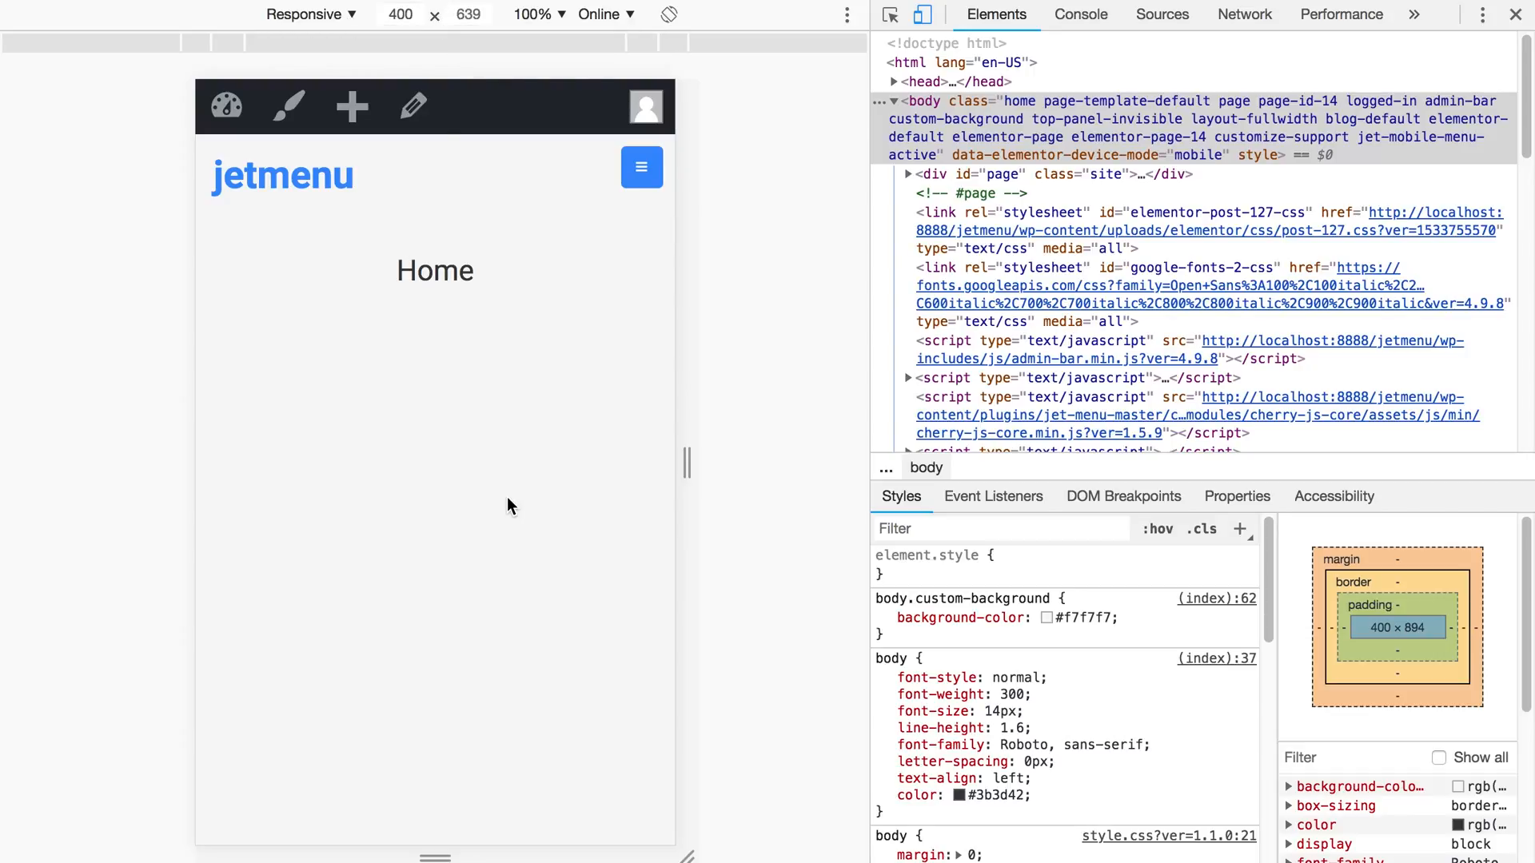
mouse_move(615, 254)
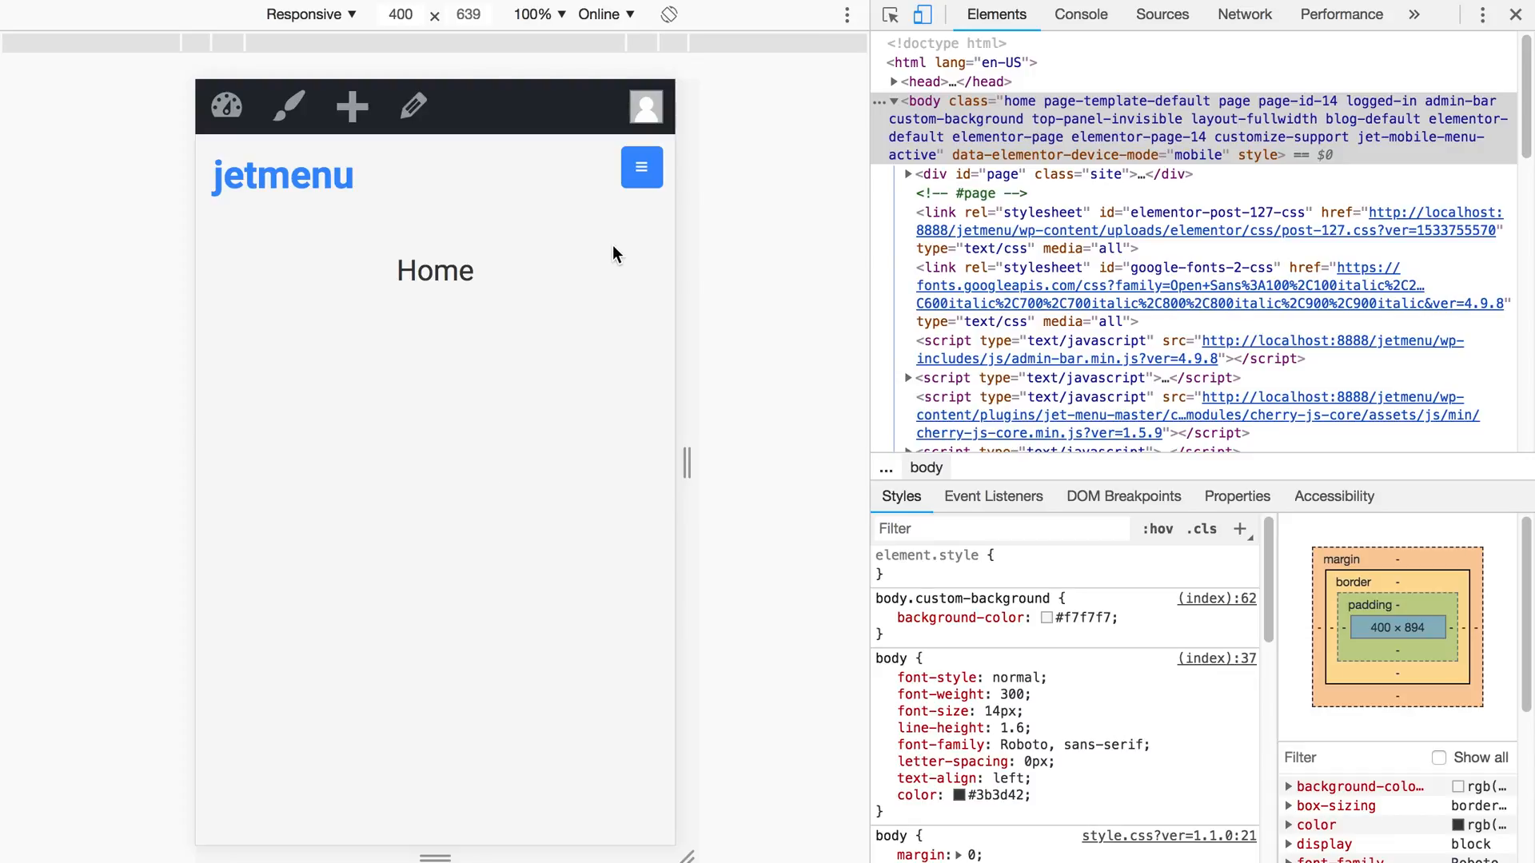
mouse_move(622, 208)
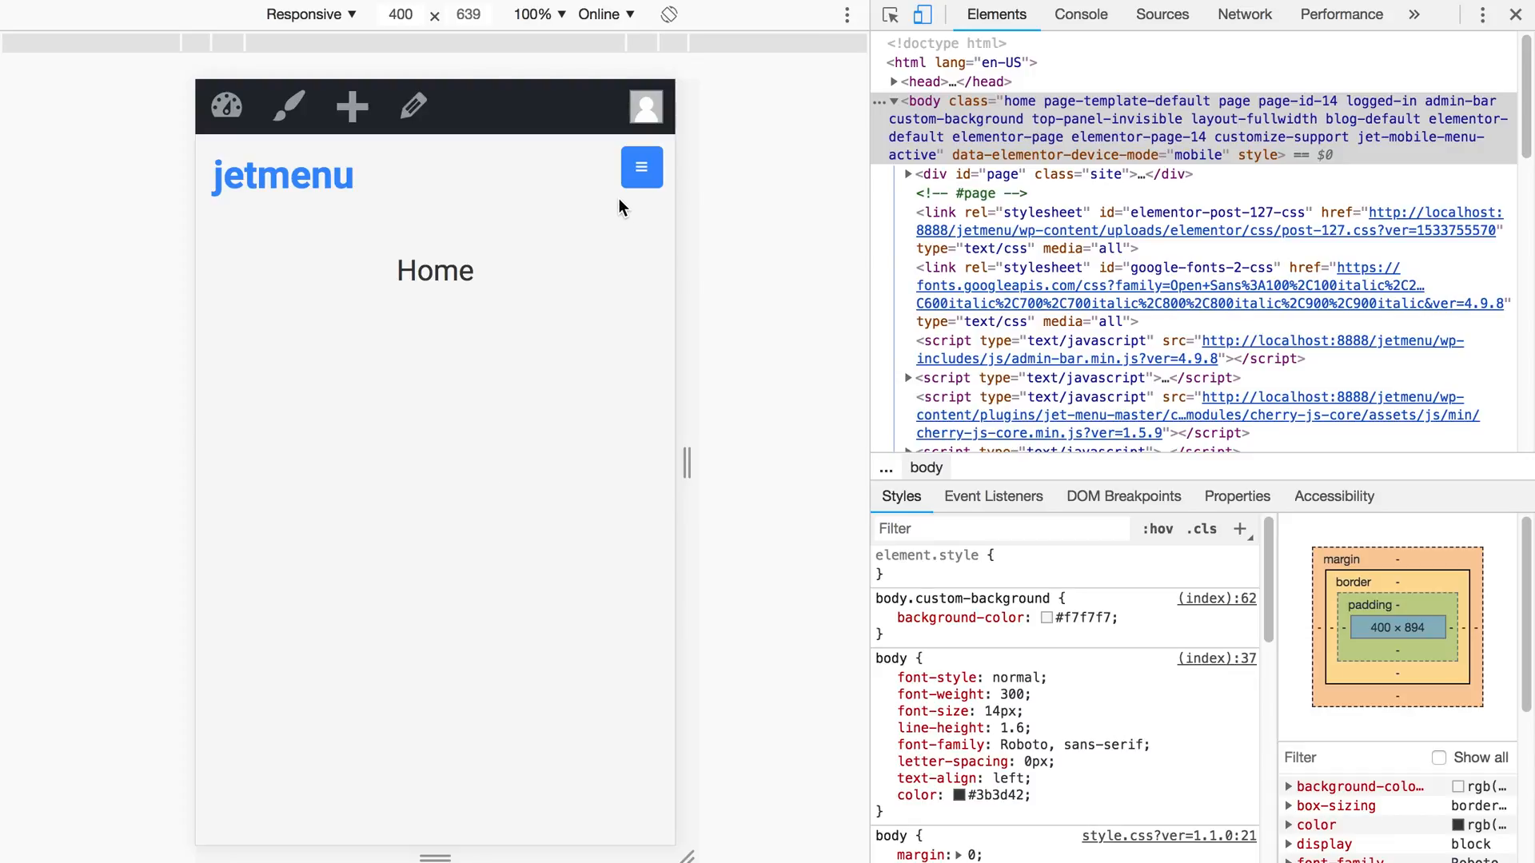
mouse_move(642, 167)
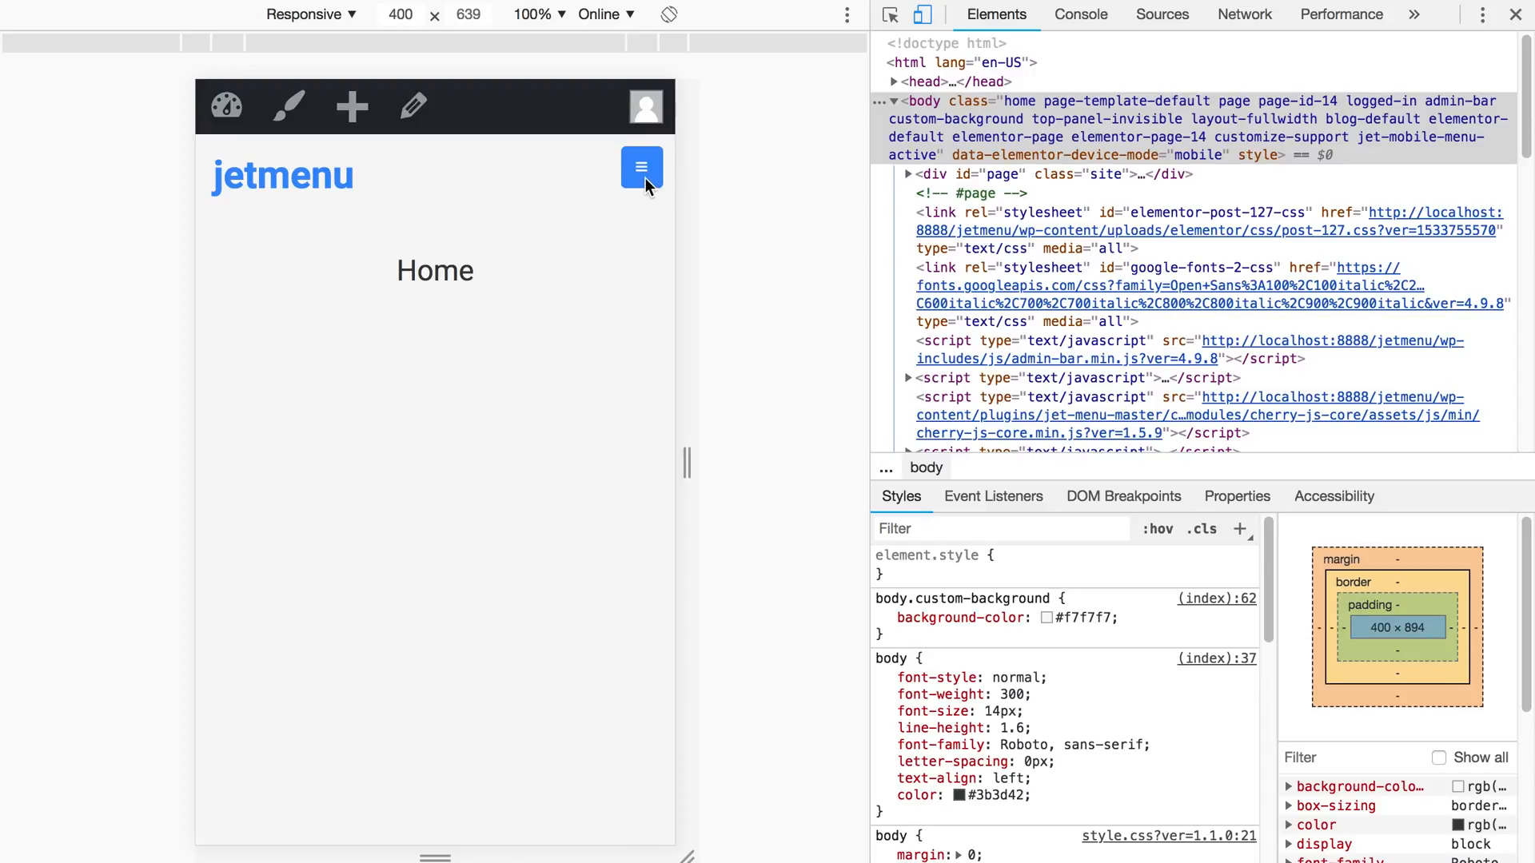
- Open the hamburger menu in the preview and expand the HOME and SERVICES submenus
left_click(641, 166)
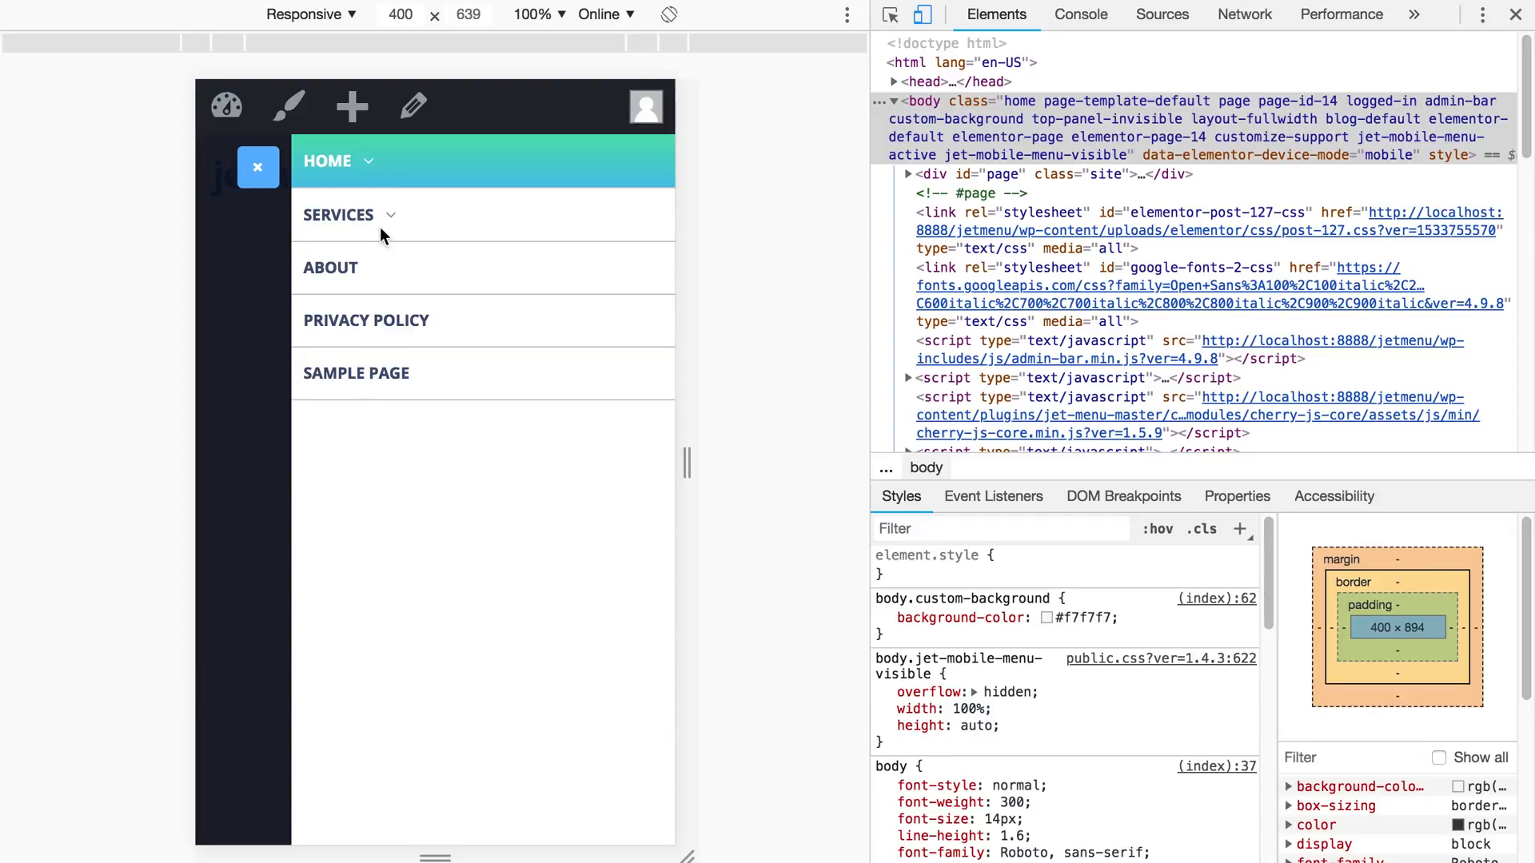
left_click(337, 160)
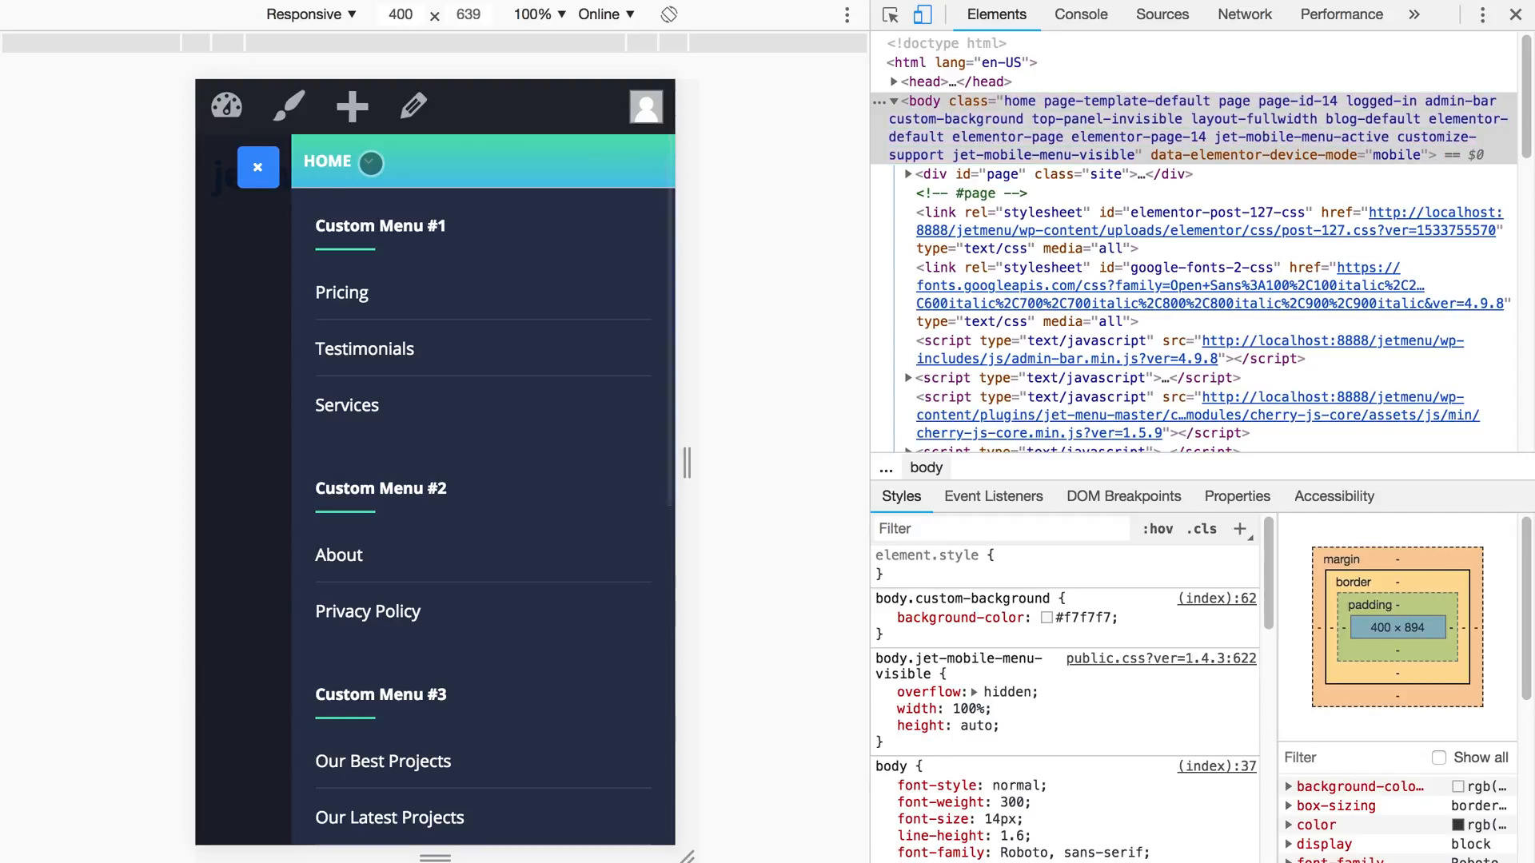
scroll("down", 3)
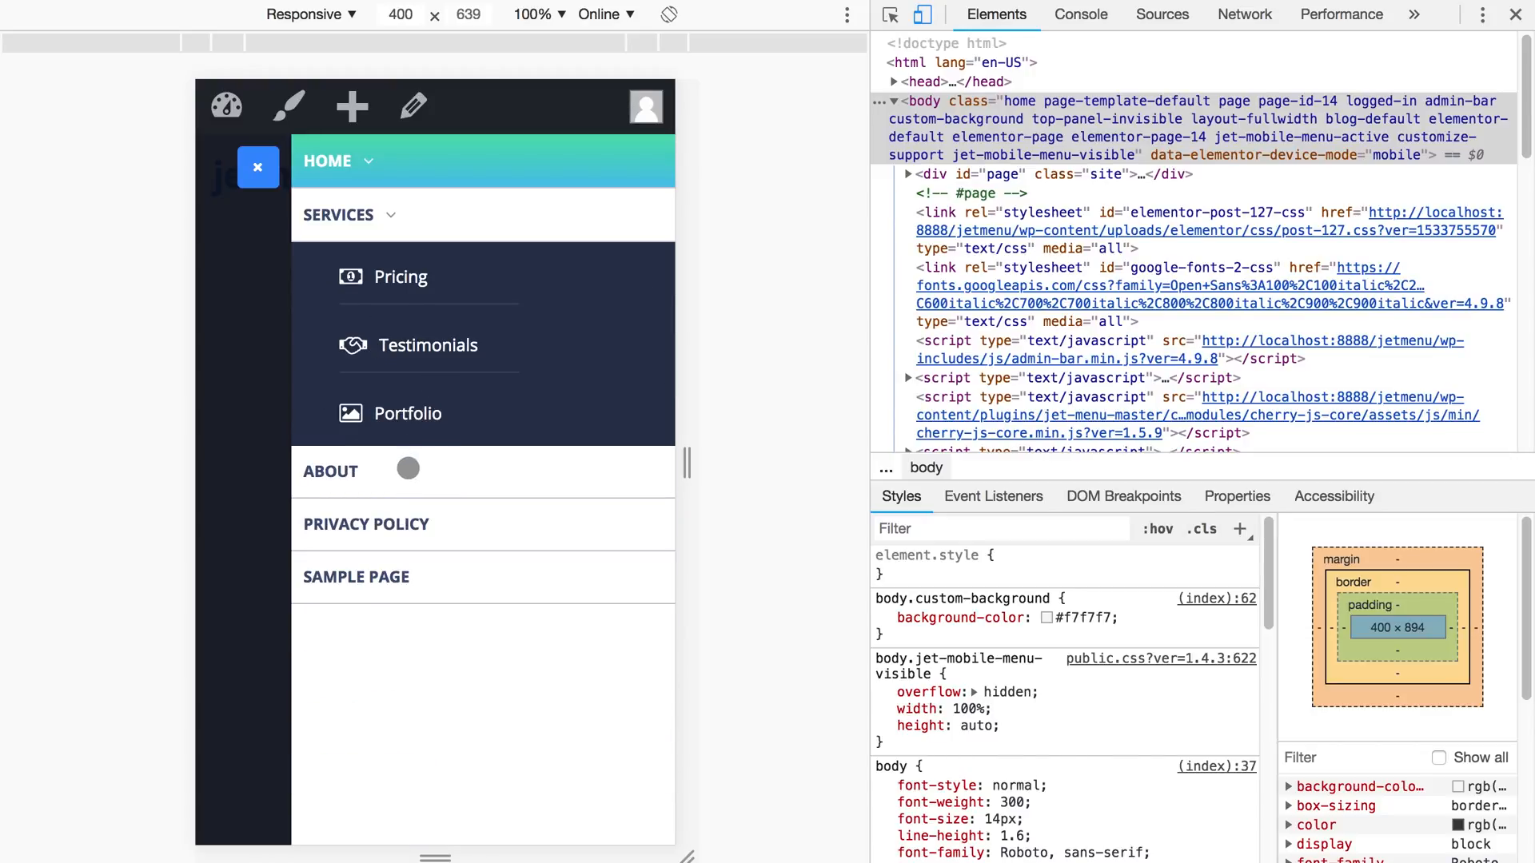
mouse_move(423, 234)
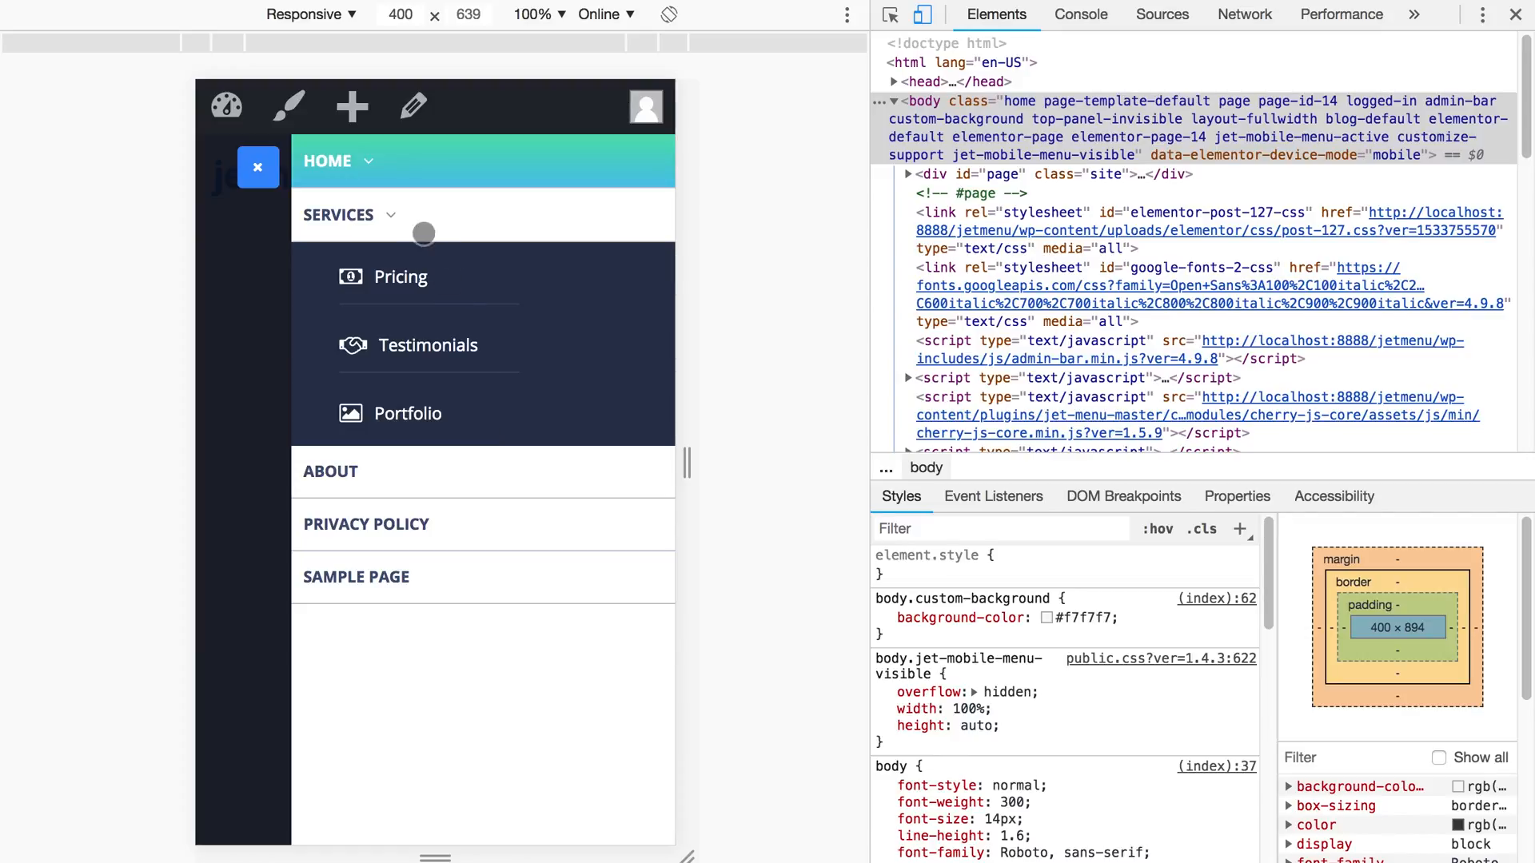
left_click(258, 167)
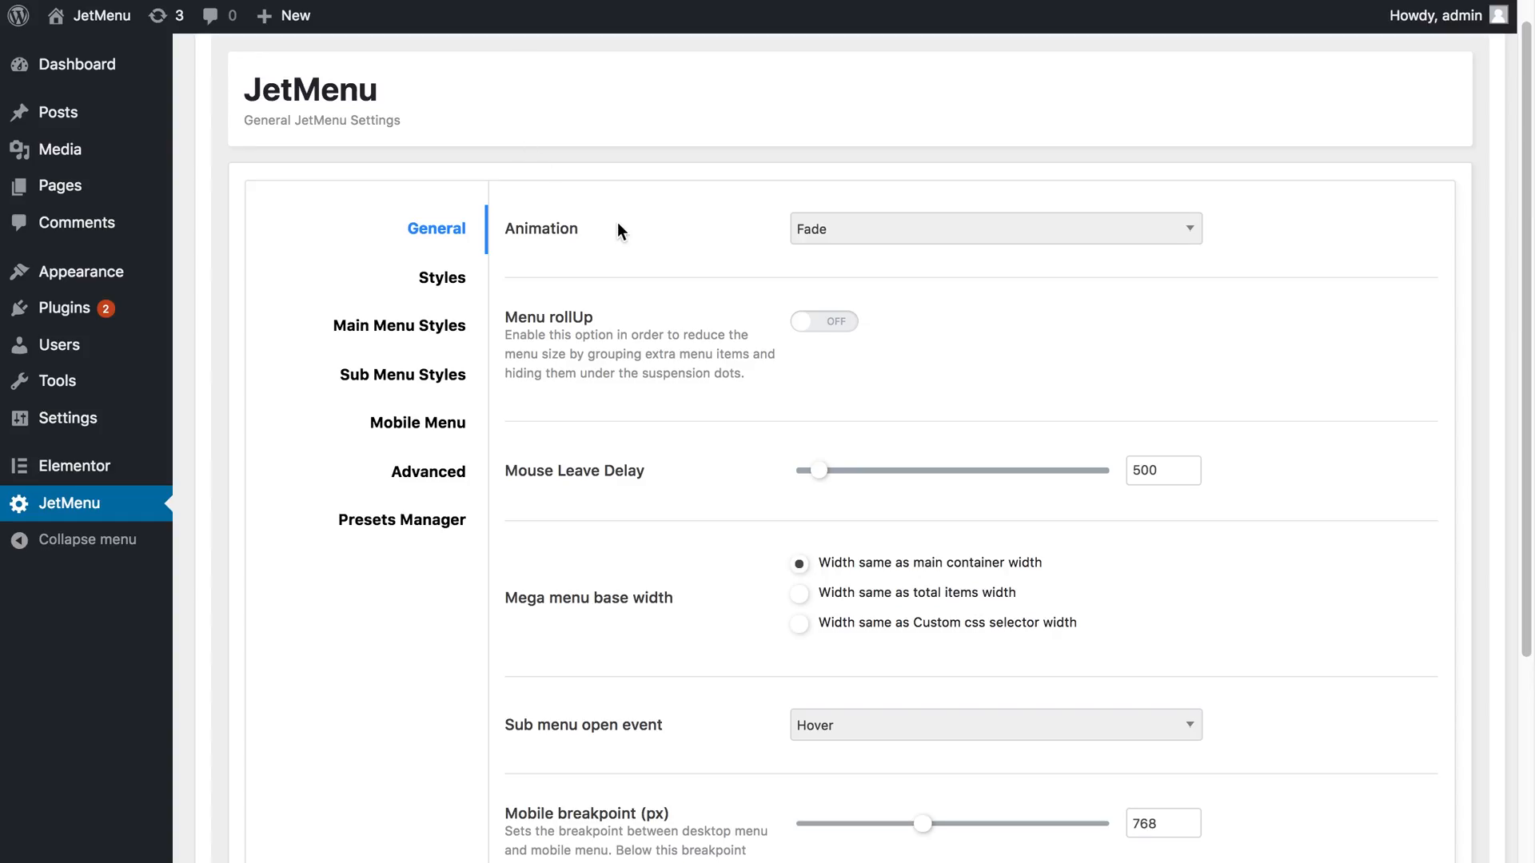
- Scroll JetMenu's General settings down to the Mobile breakpoint field, still at 768 px
scroll("down", 3)
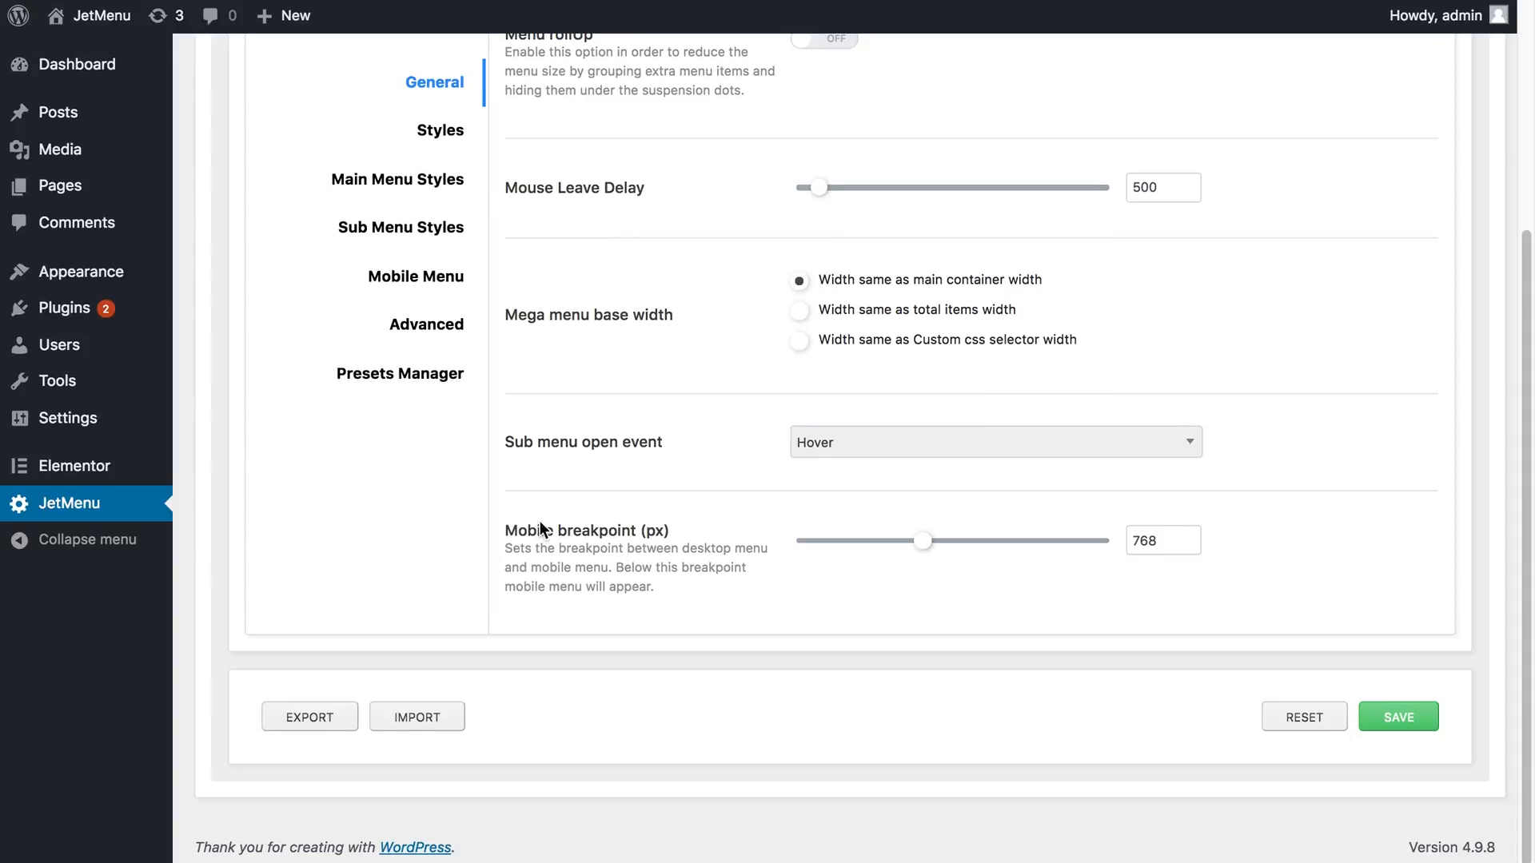
mouse_move(654, 529)
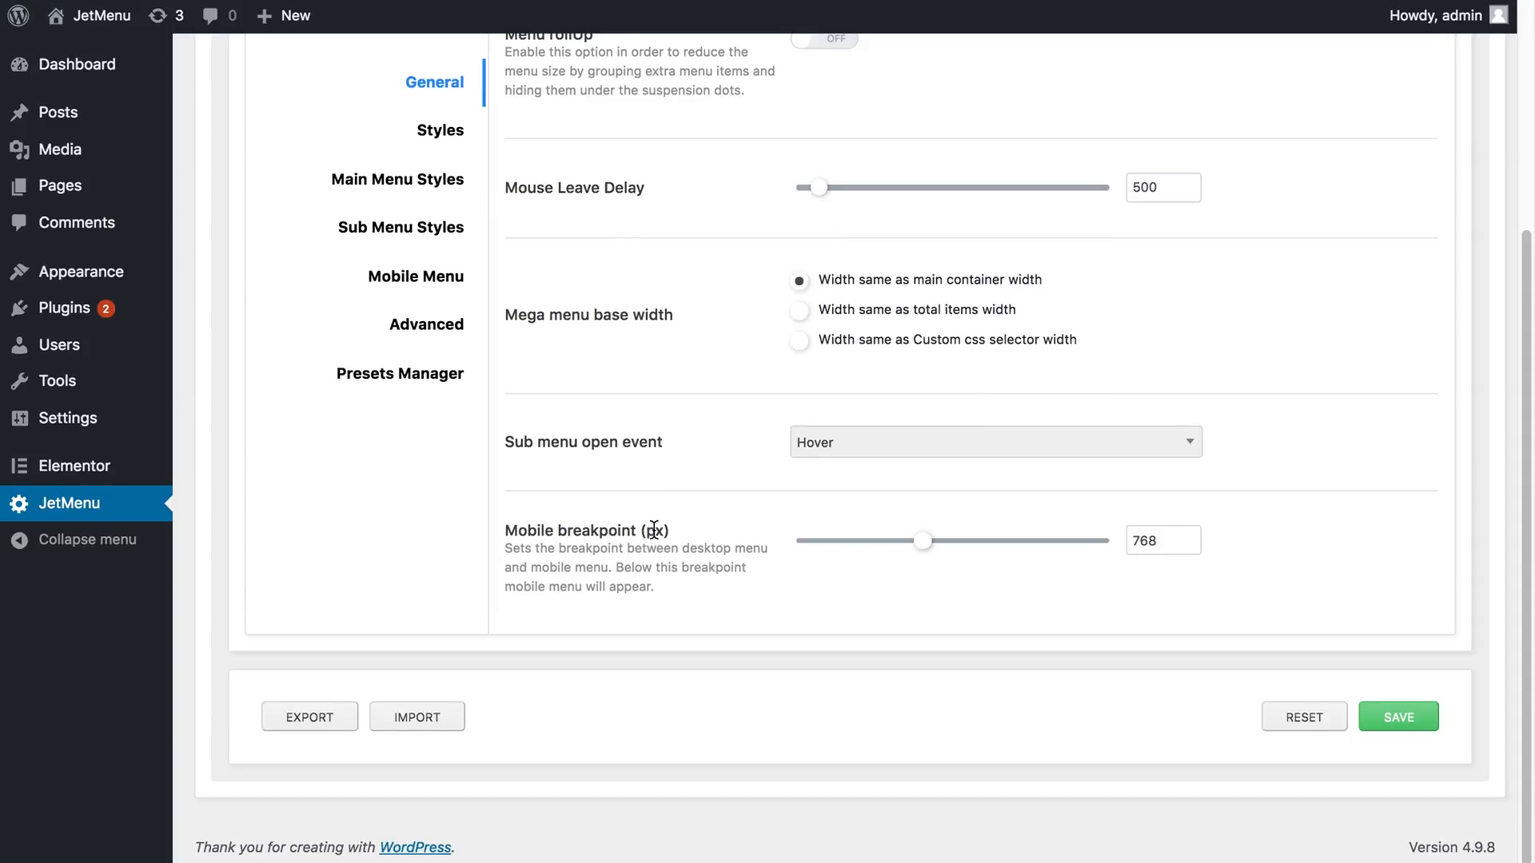
mouse_move(1099, 567)
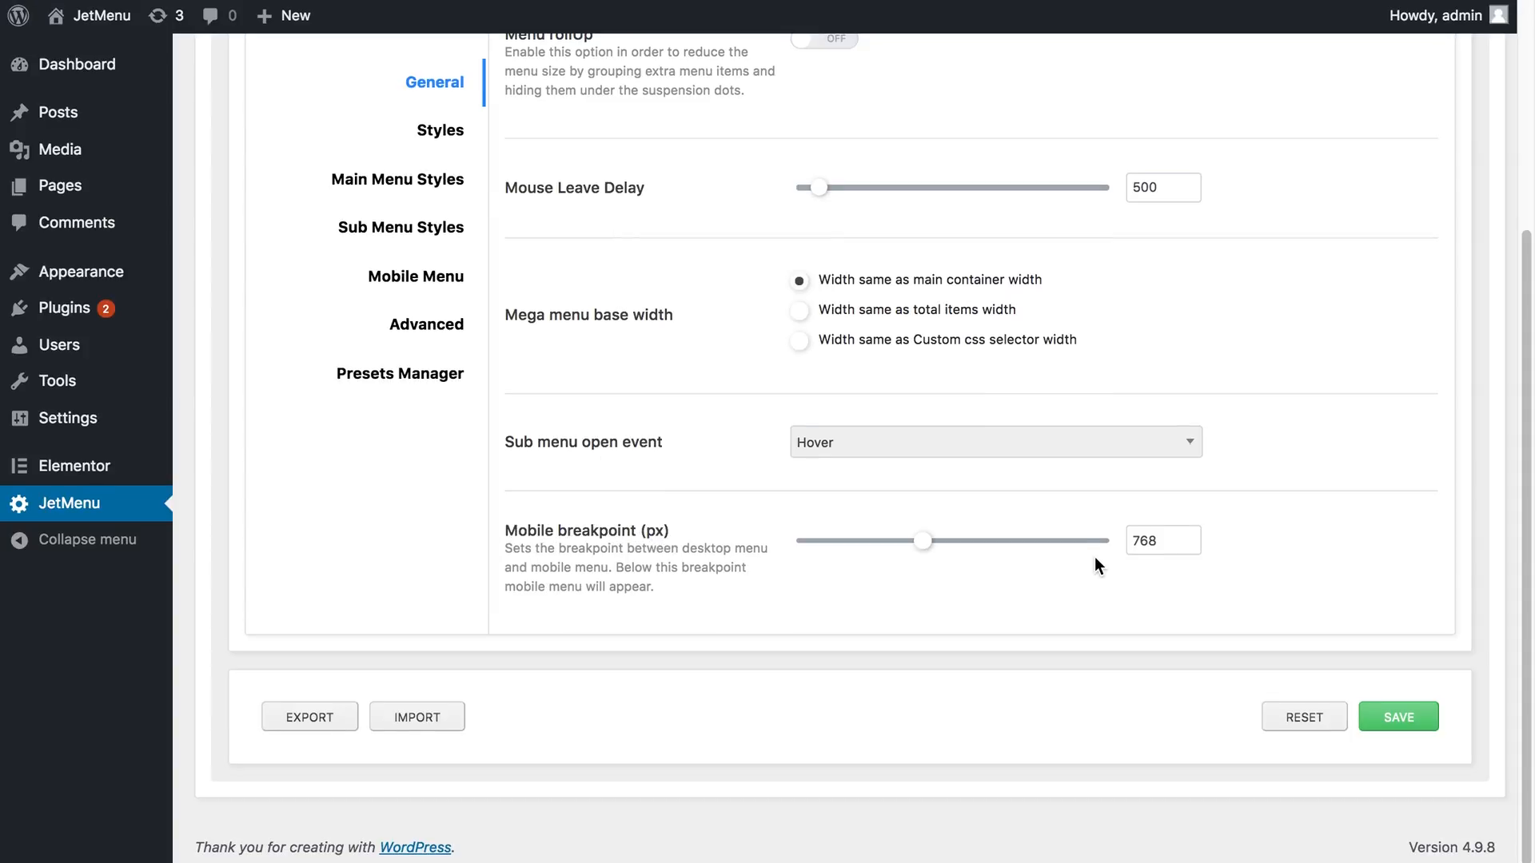
left_click(1158, 540)
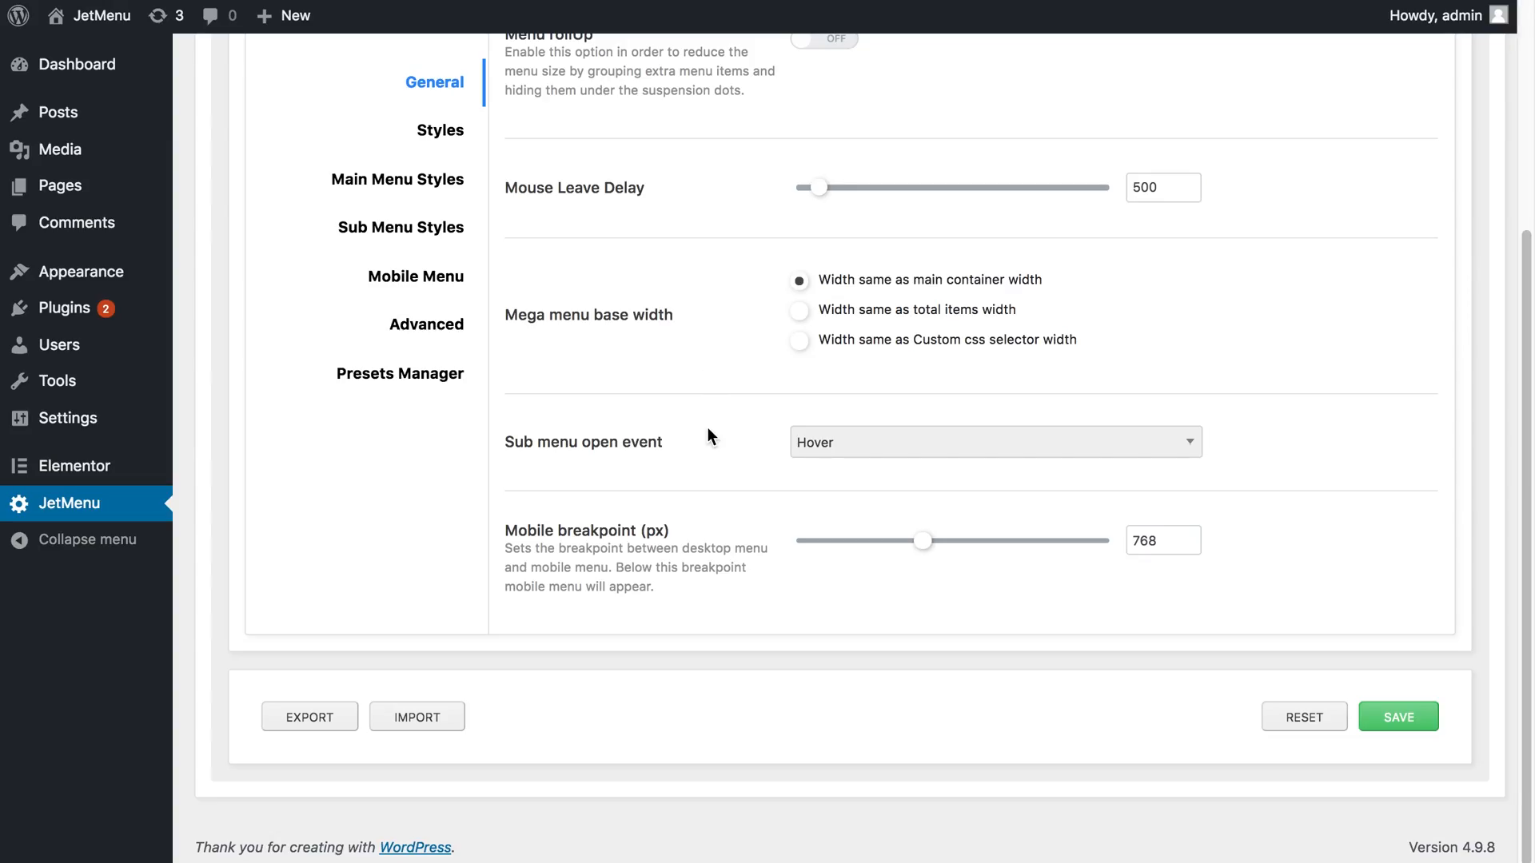
mouse_move(847, 555)
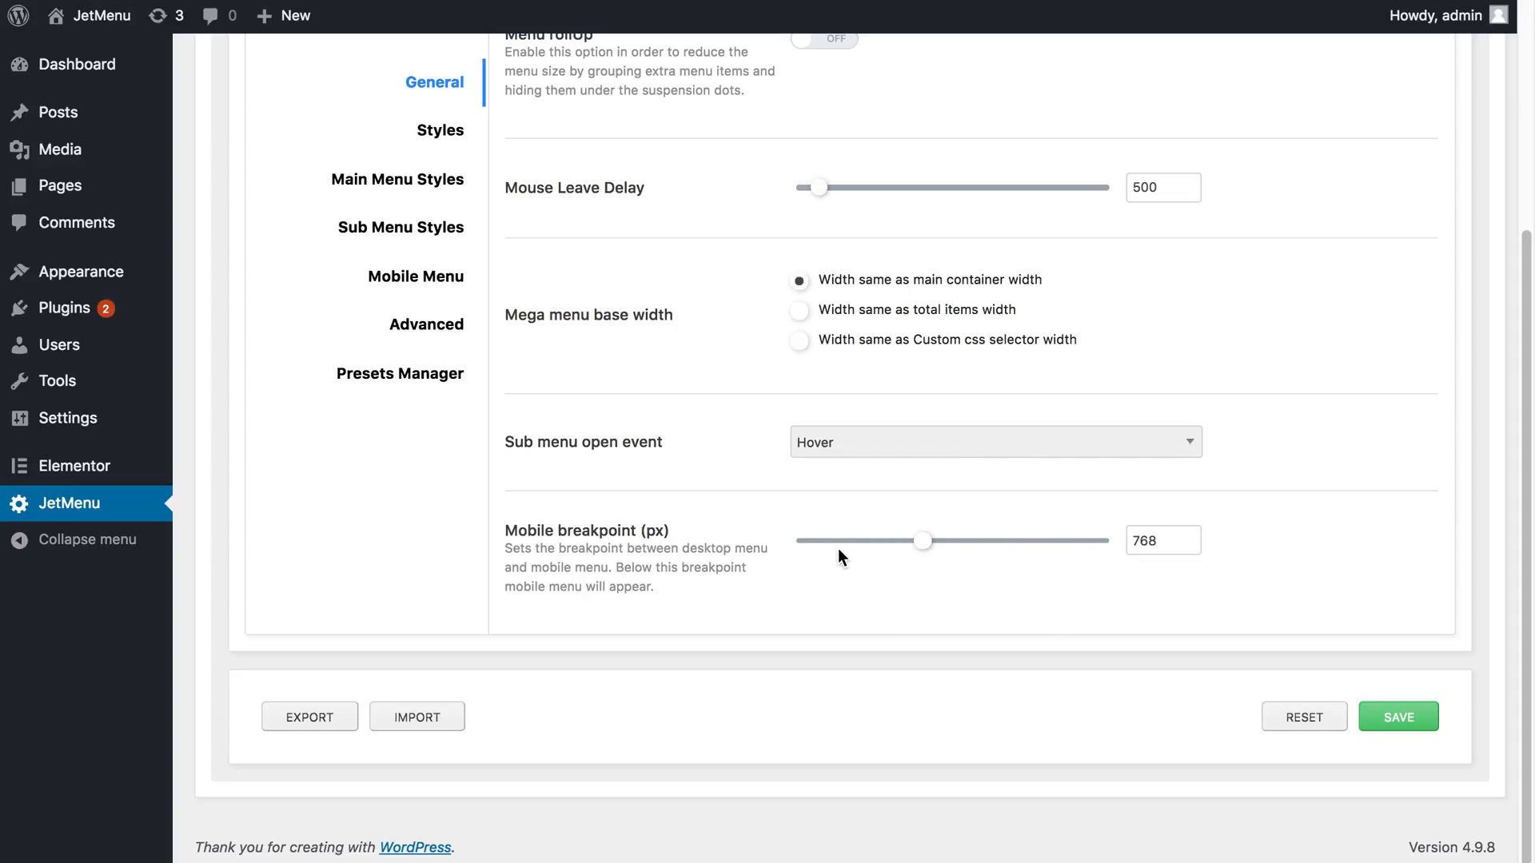
mouse_move(414, 276)
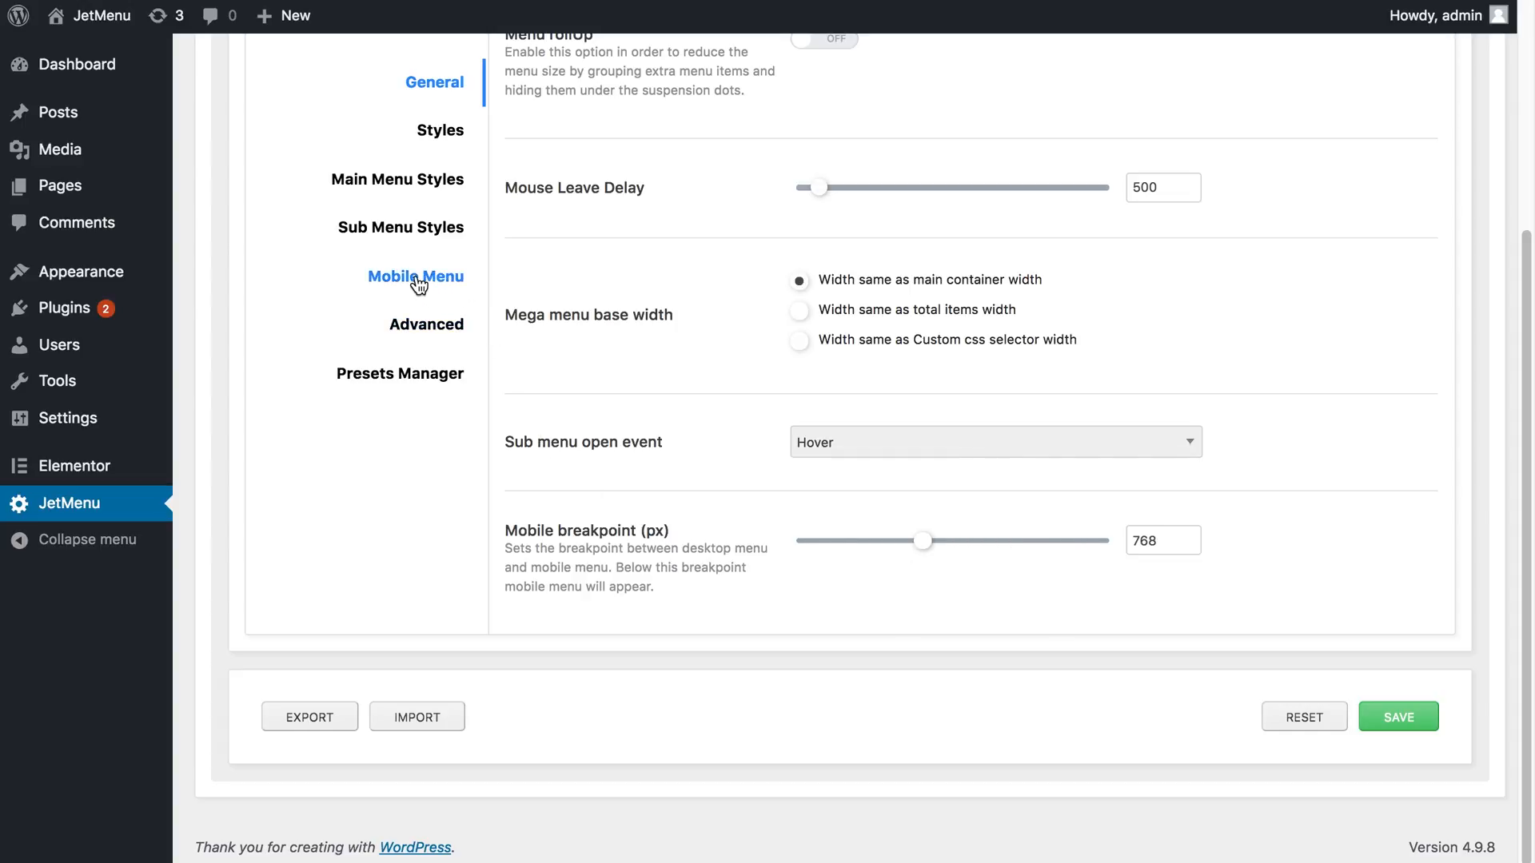
left_click(415, 275)
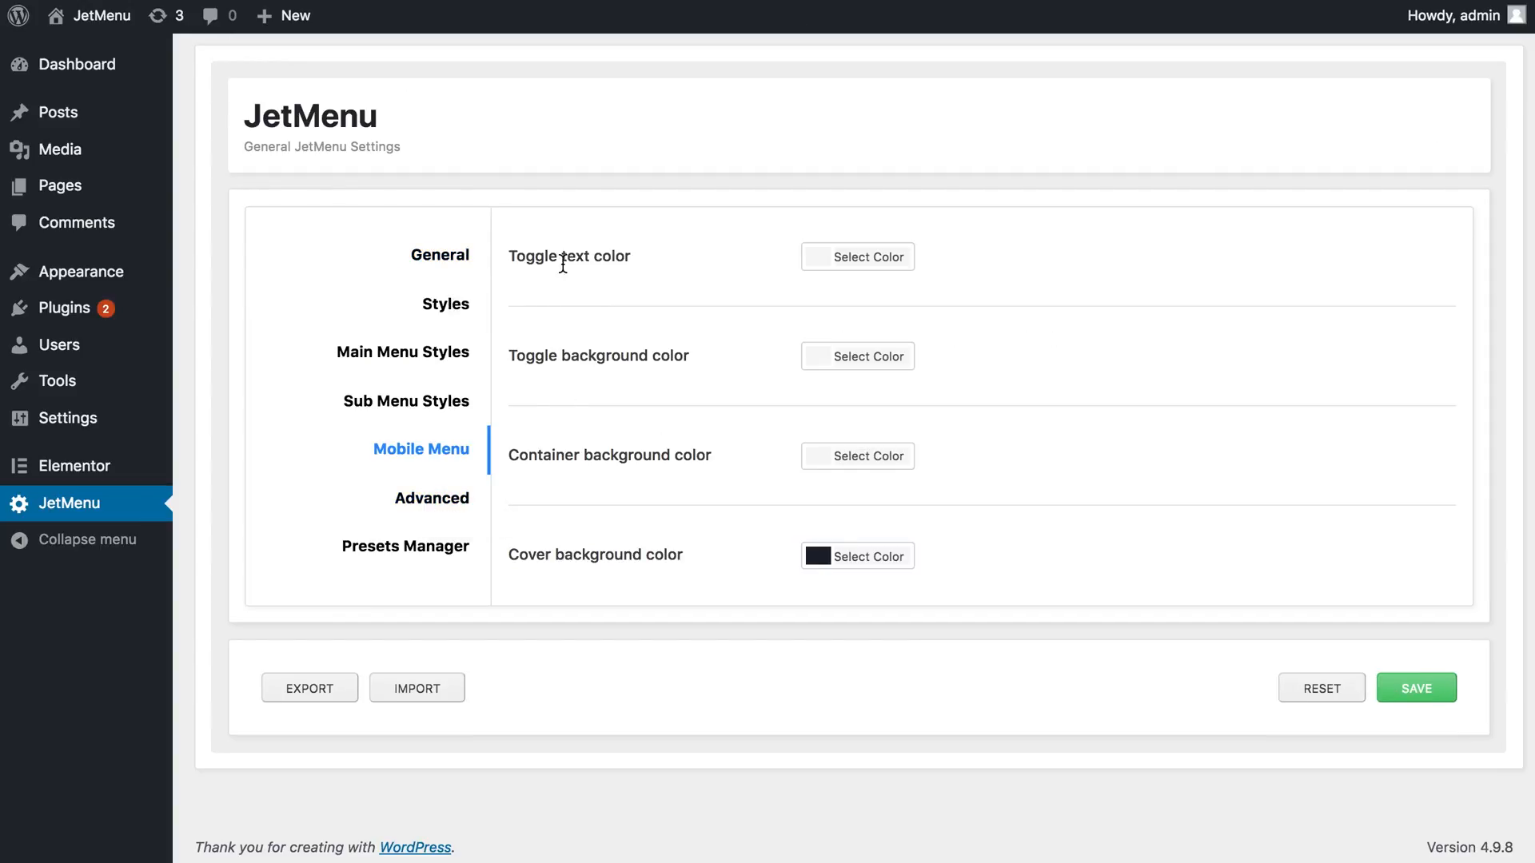
mouse_move(653, 354)
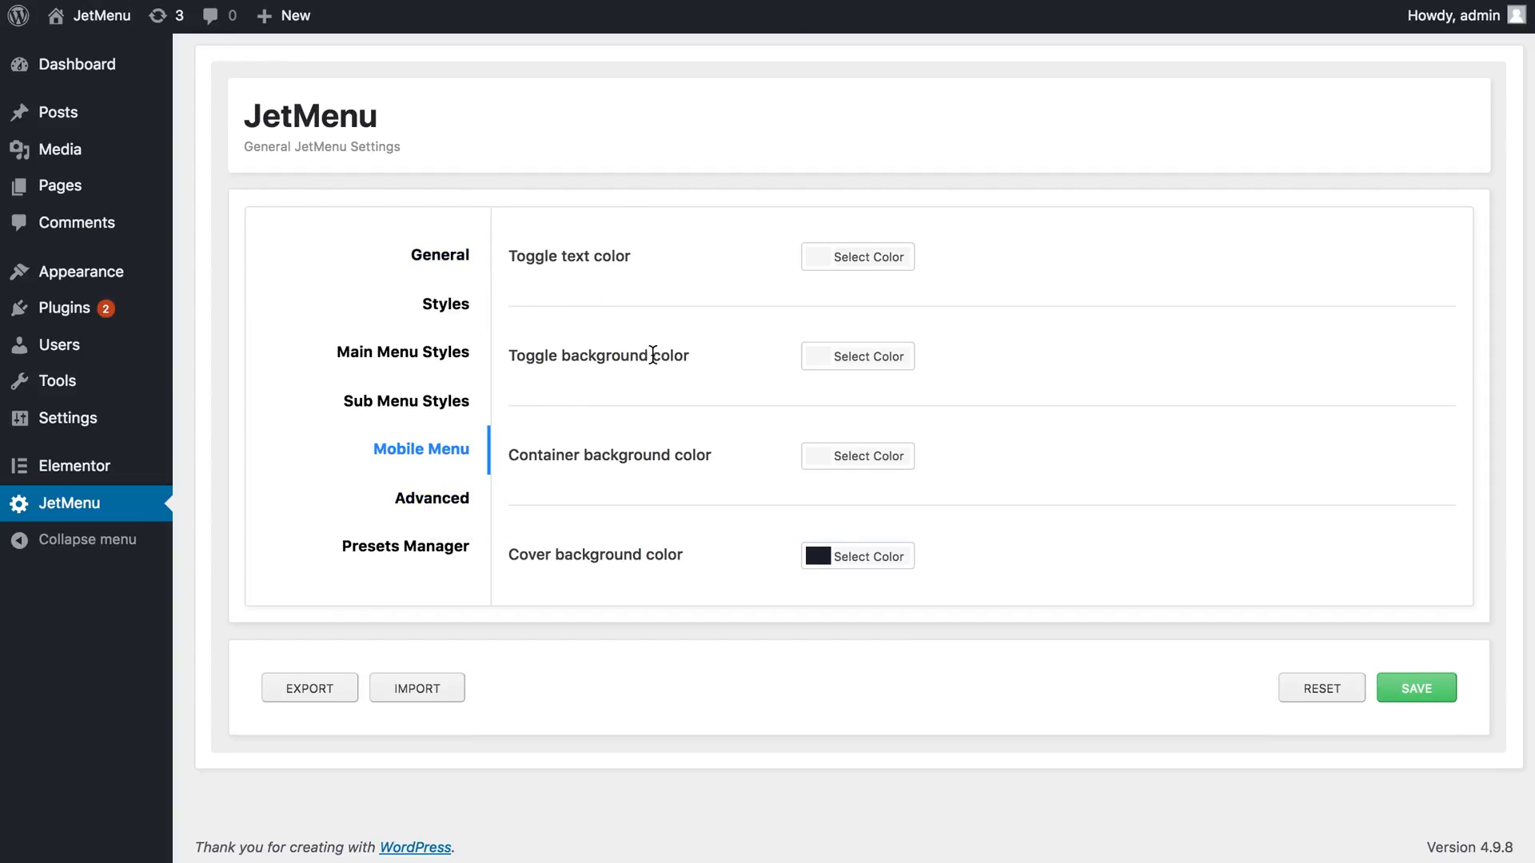
mouse_move(627, 548)
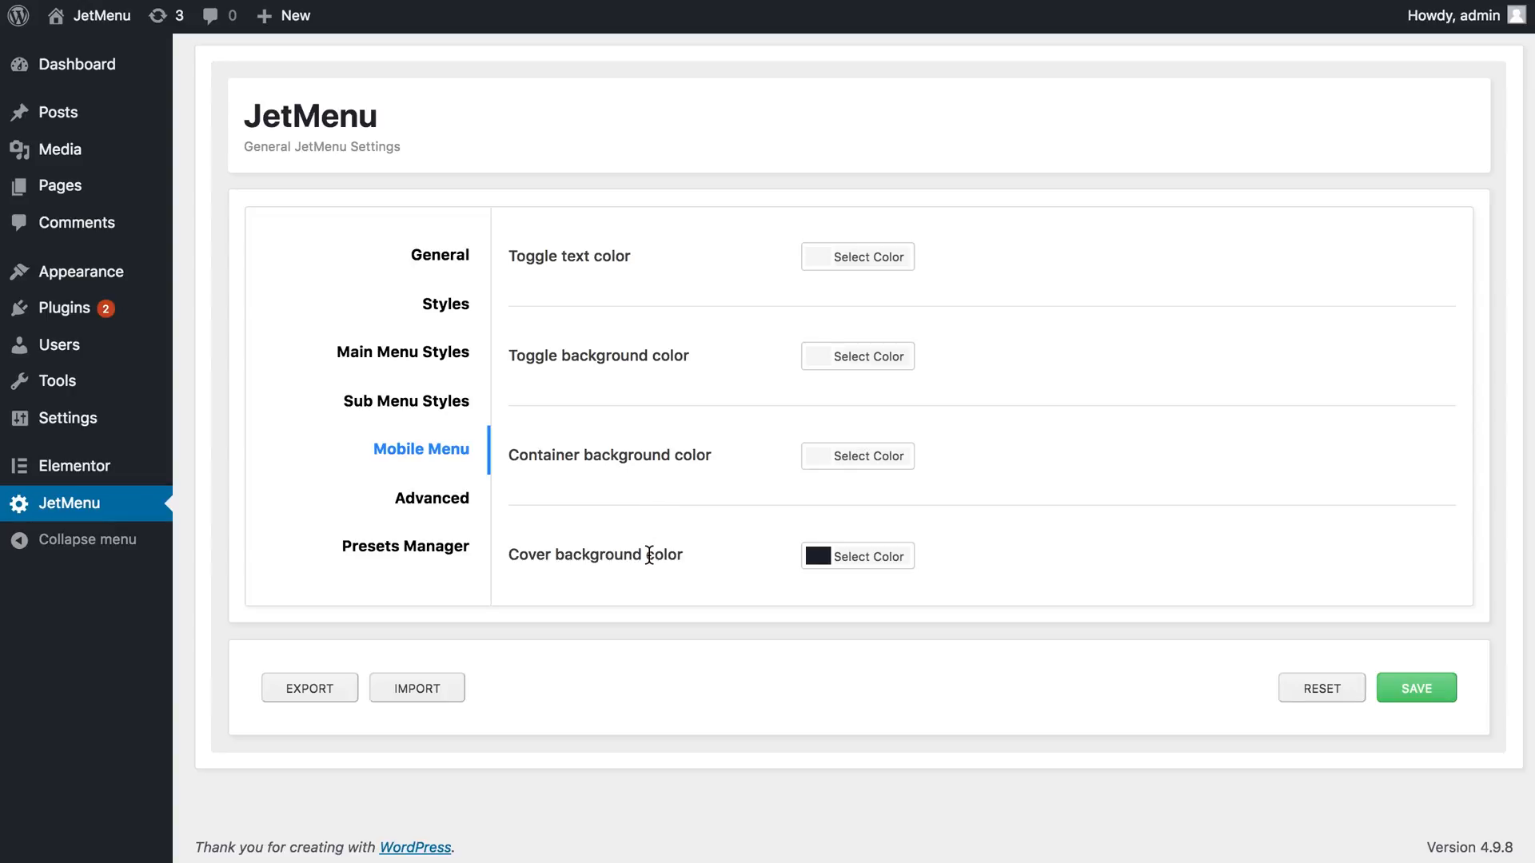
mouse_move(712, 396)
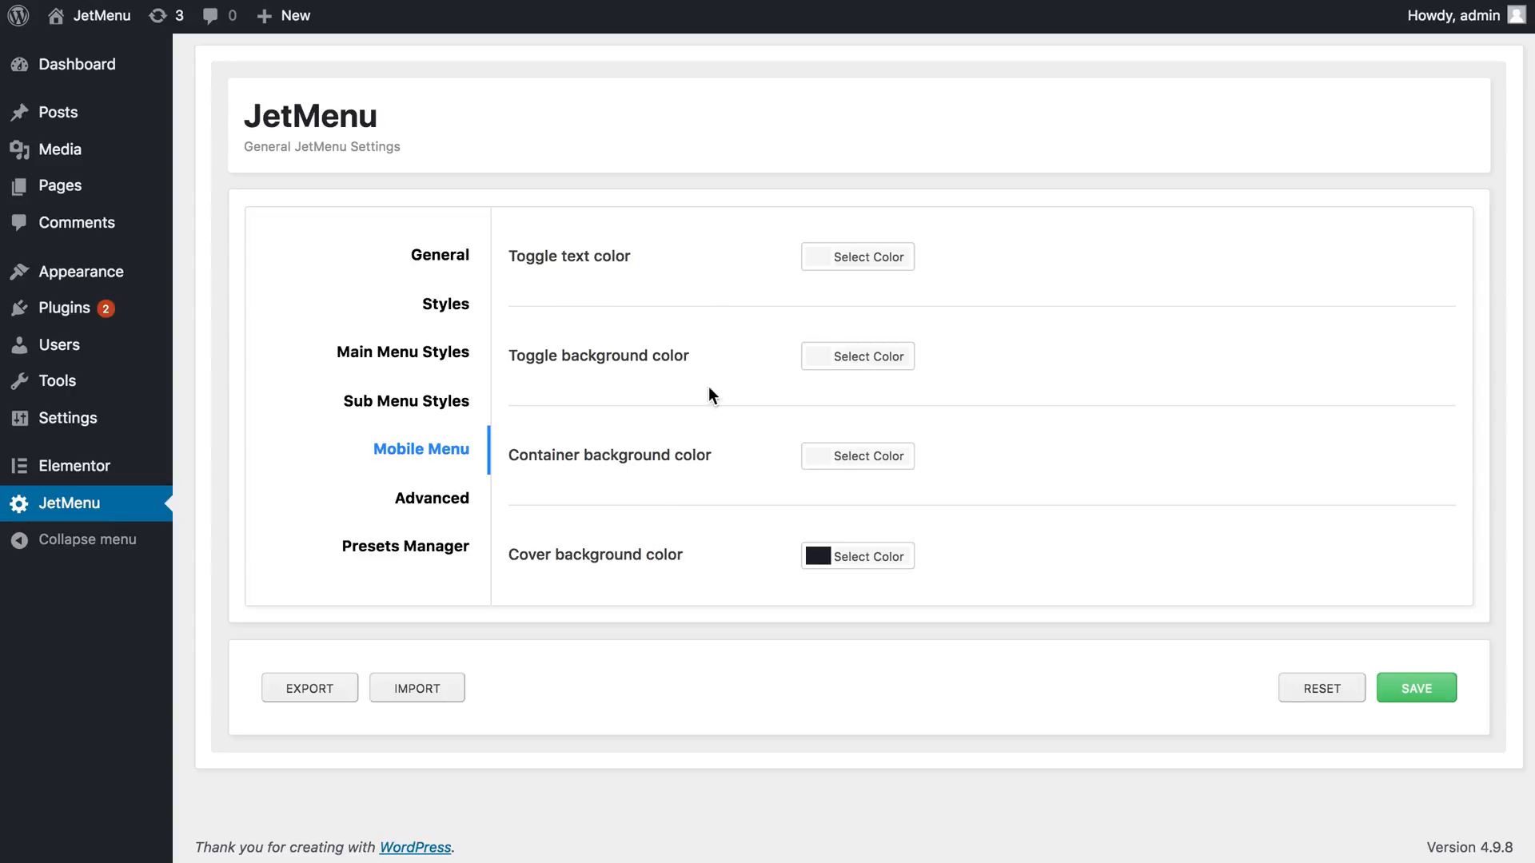
mouse_move(682, 453)
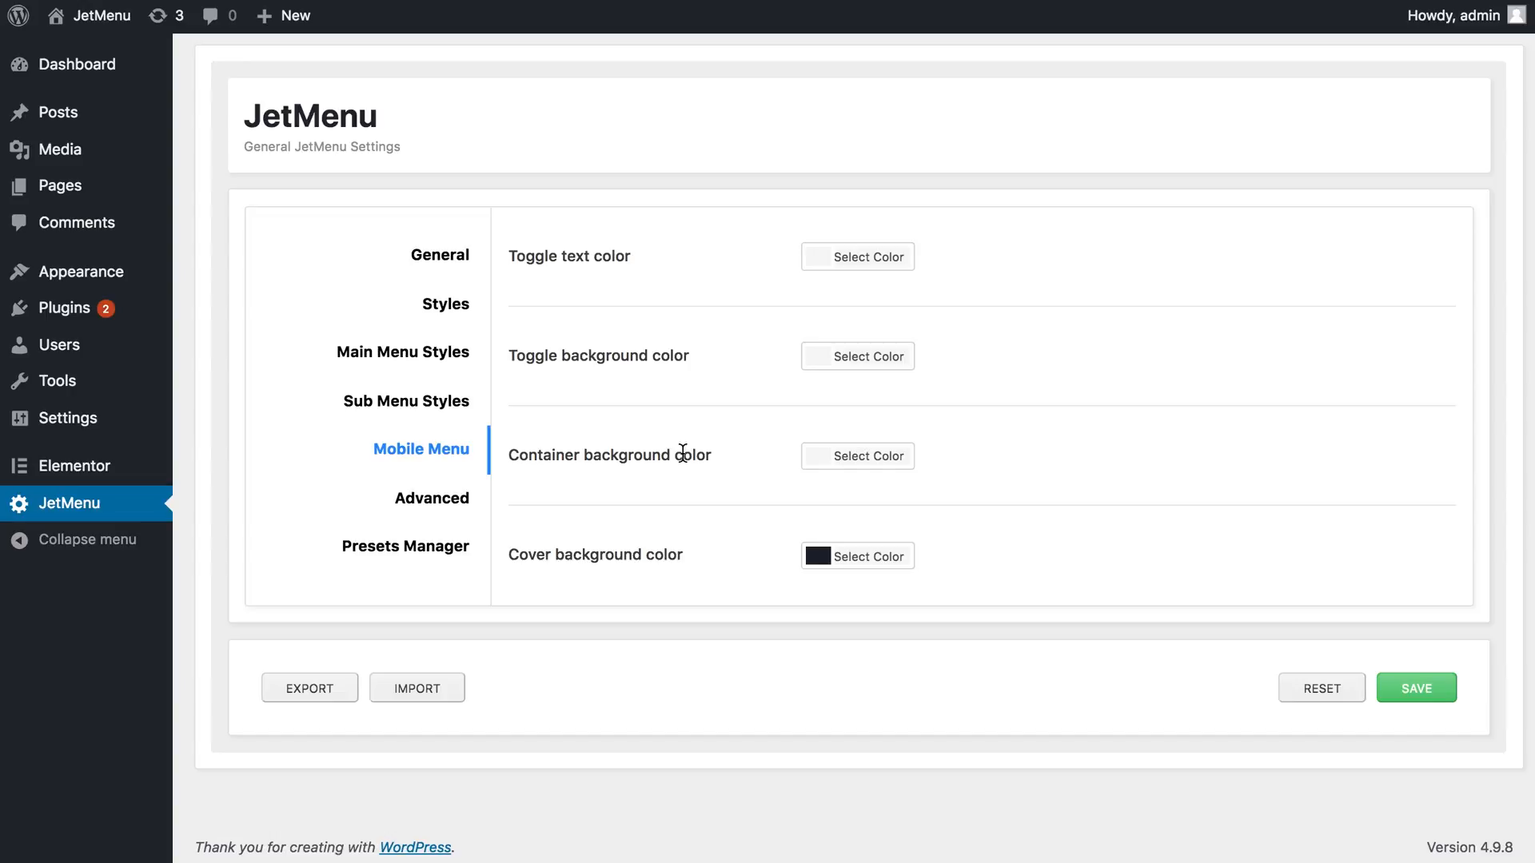
mouse_move(682, 455)
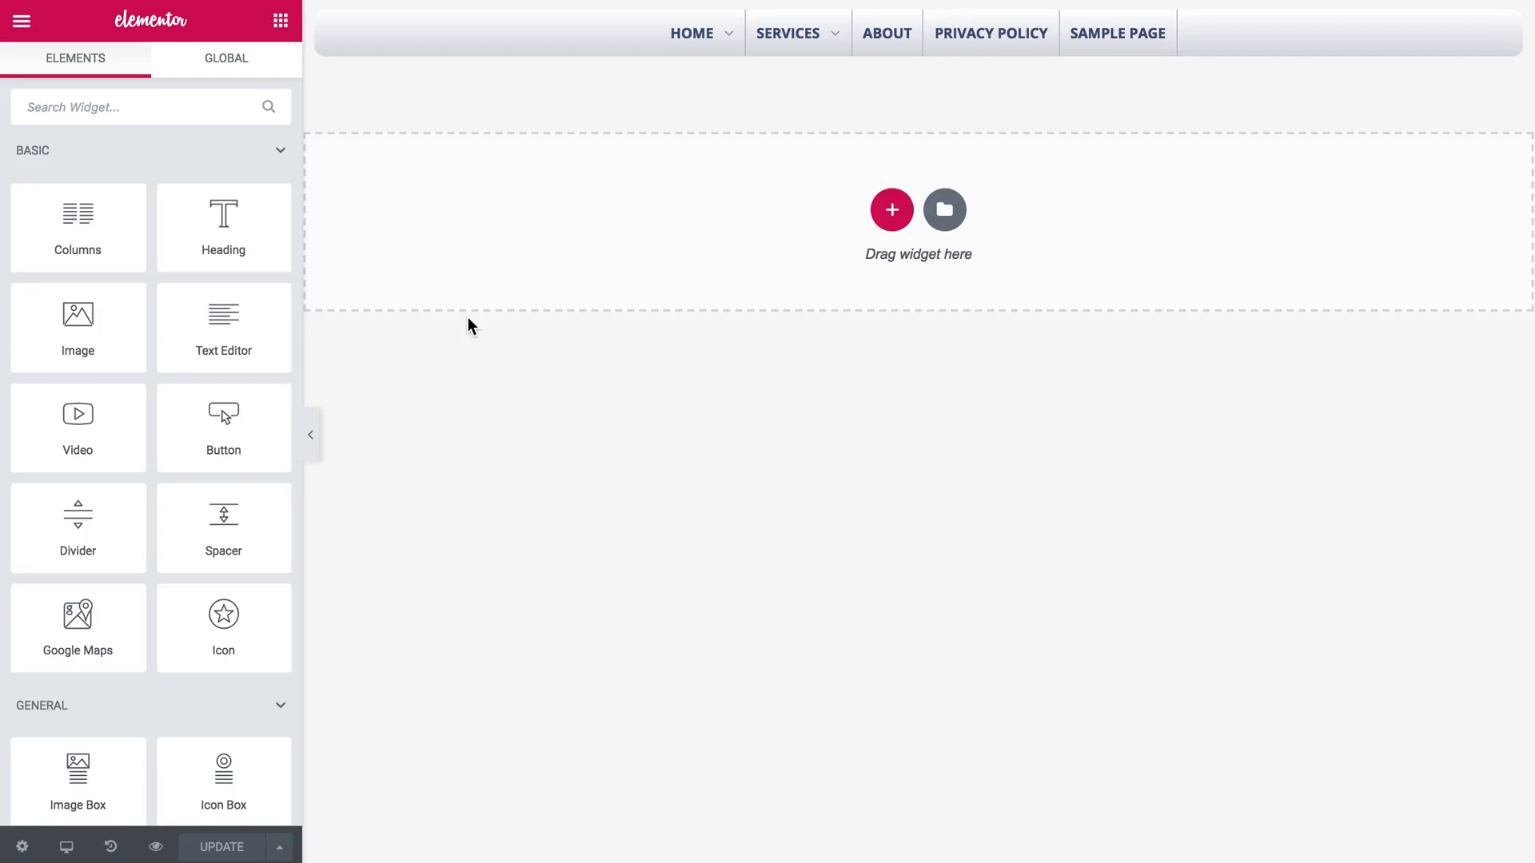
- Select the Mega Menu widget and expand the Mobile Menu section on its Style tab
left_click(881, 32)
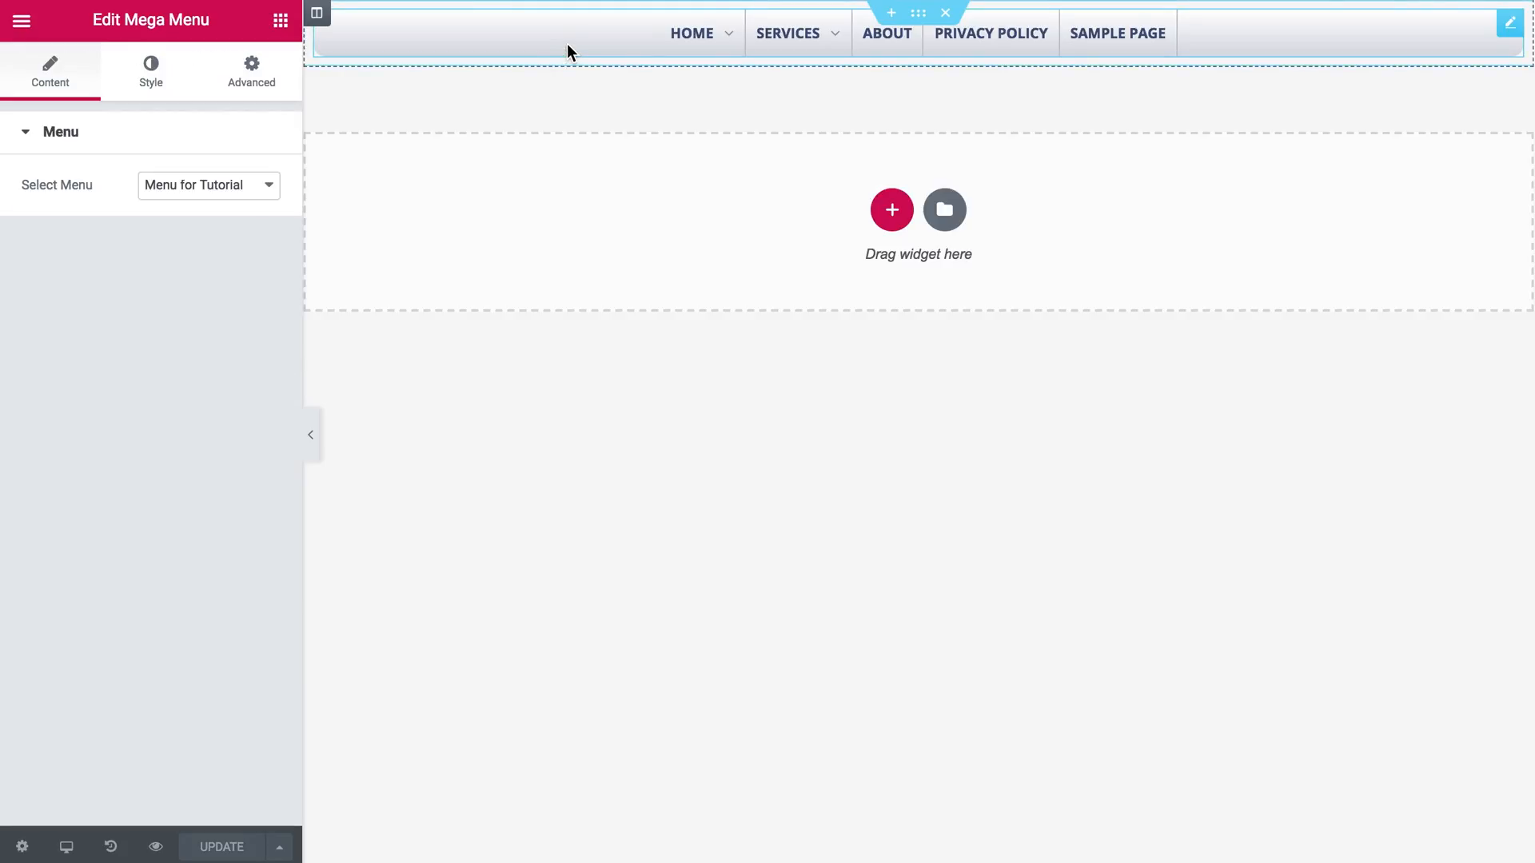
mouse_move(453, 67)
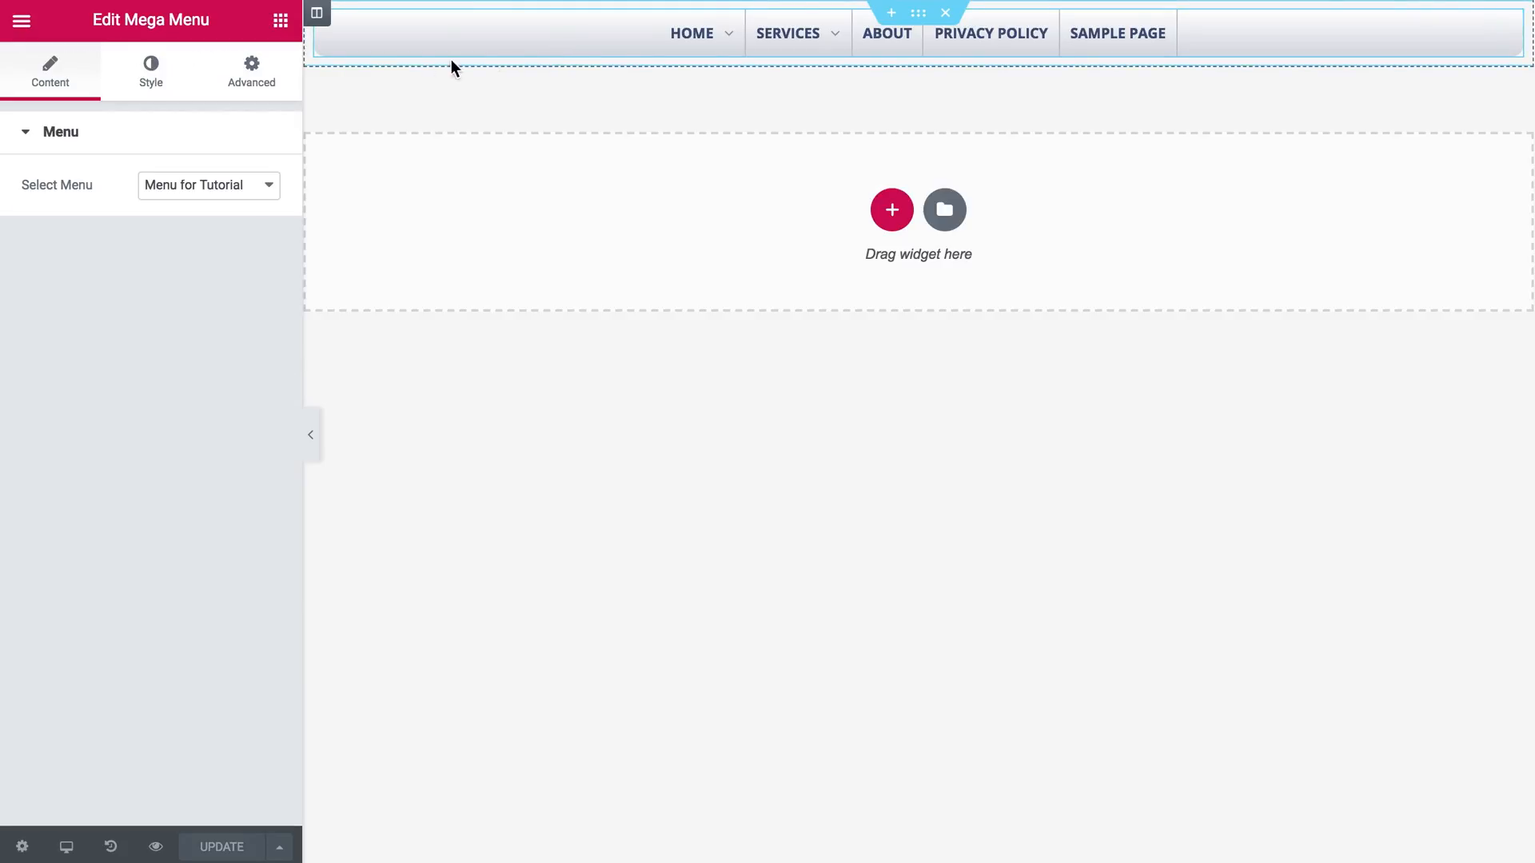
left_click(150, 71)
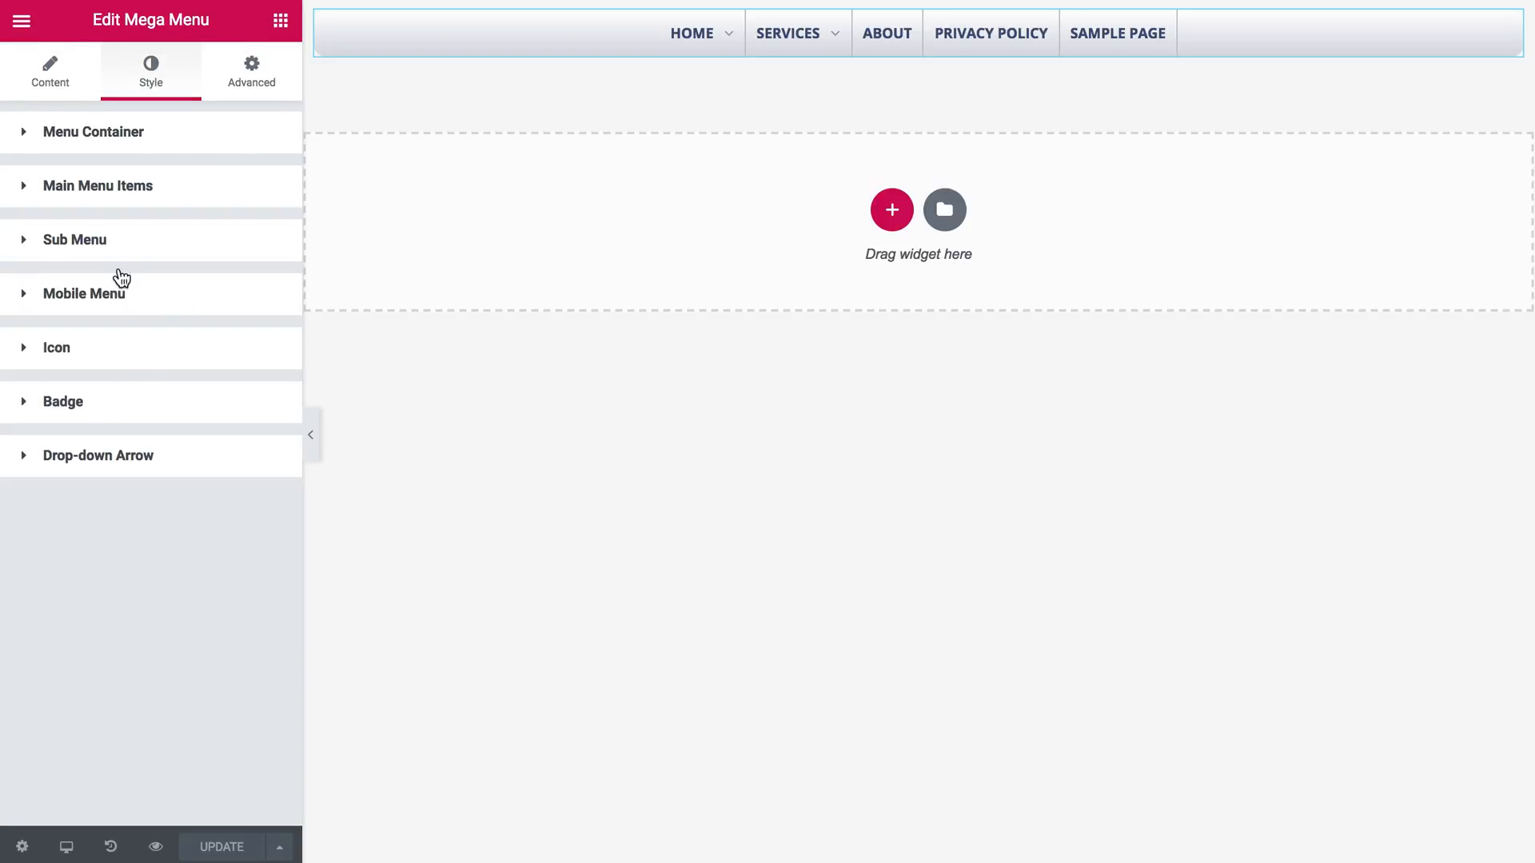
left_click(84, 292)
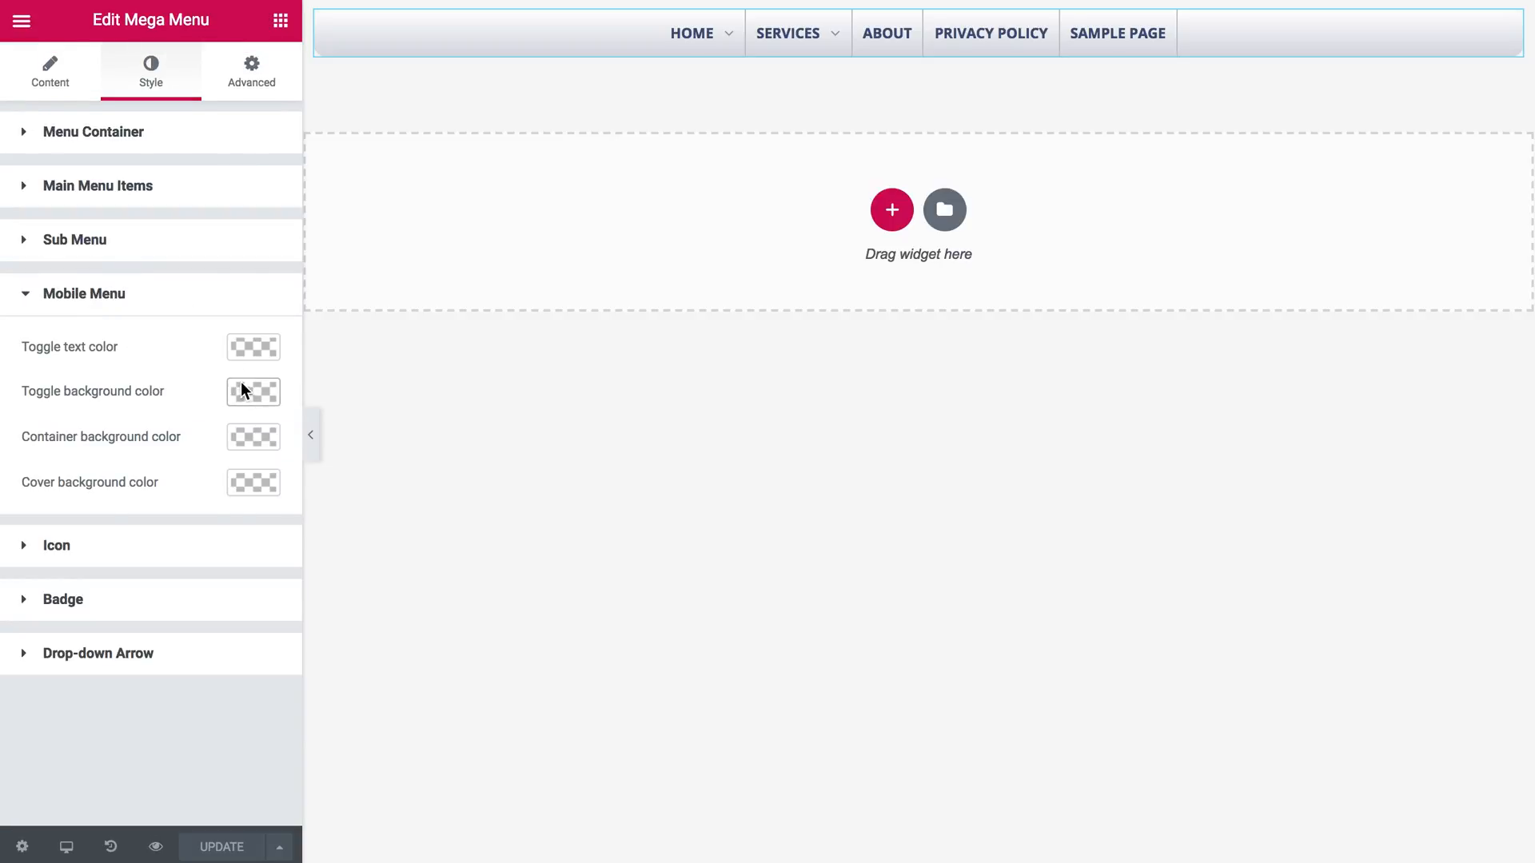
mouse_move(66, 846)
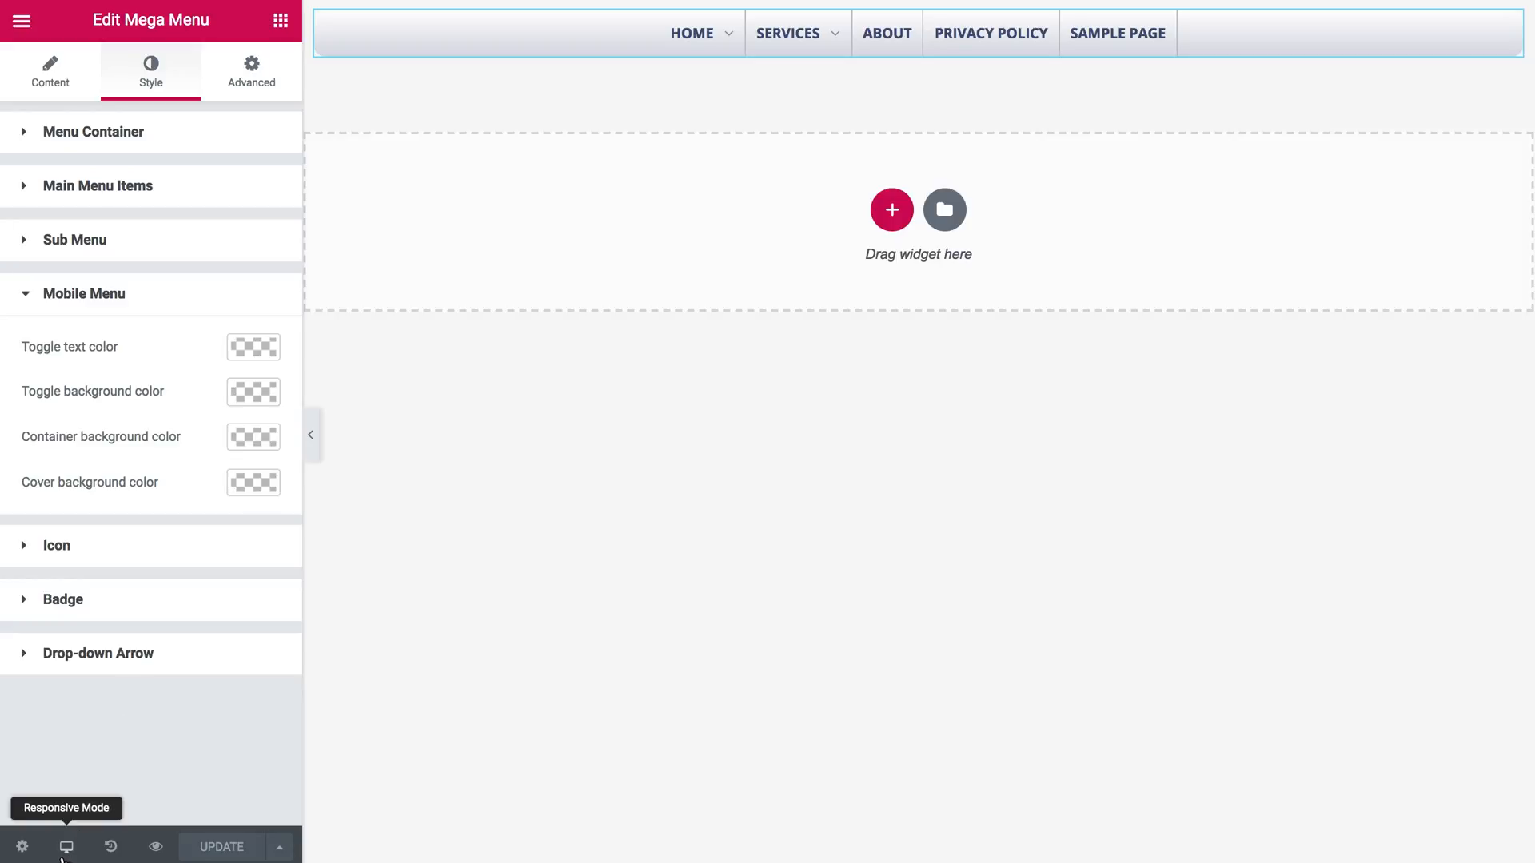
- Switch Elementor's Responsive Mode to Mobile and open the hamburger menu in the preview
left_click(65, 847)
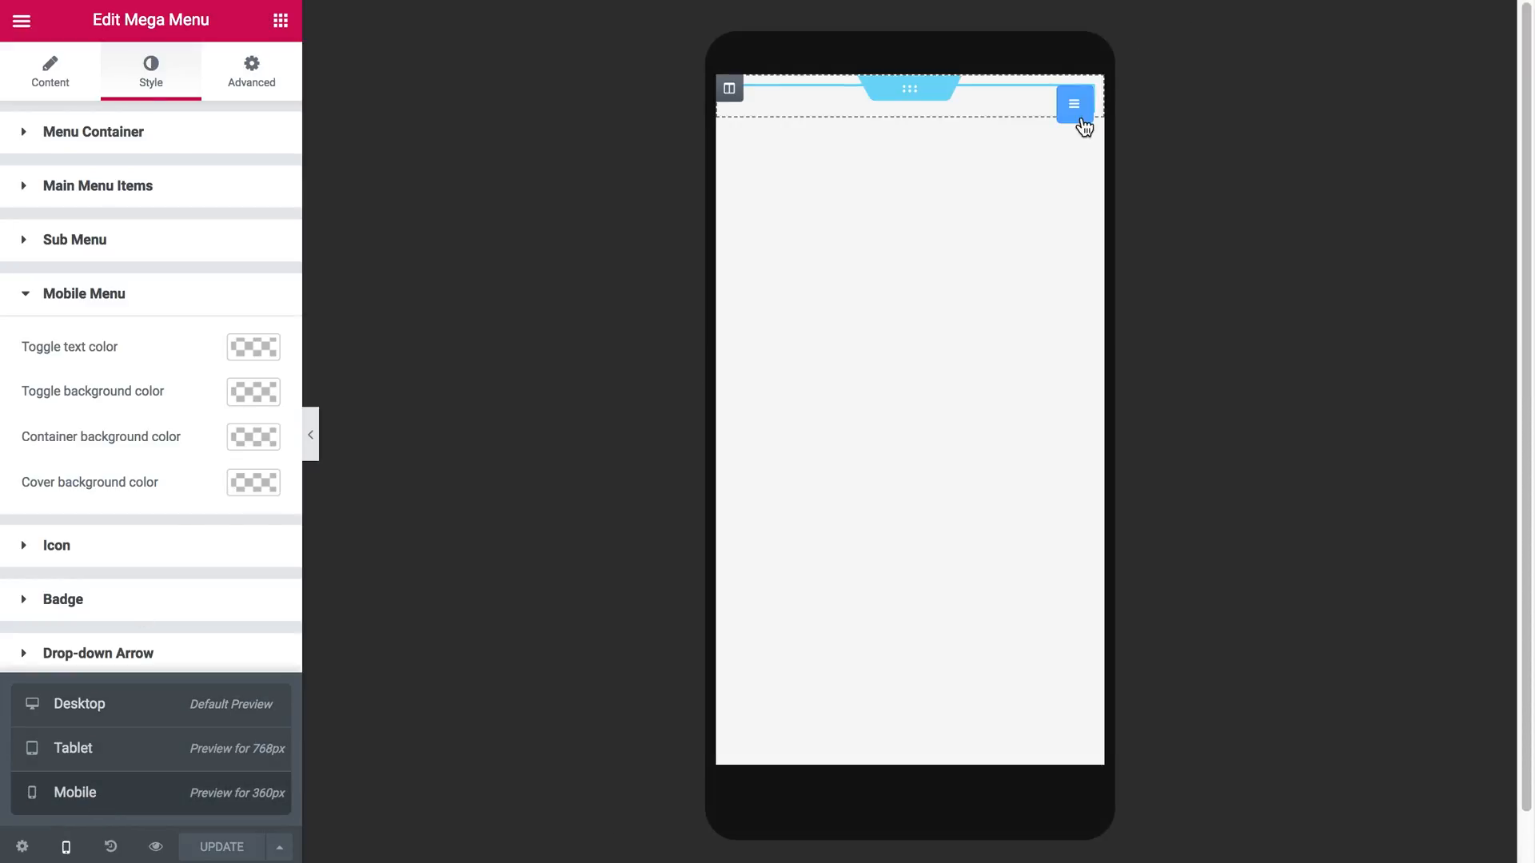
left_click(1074, 103)
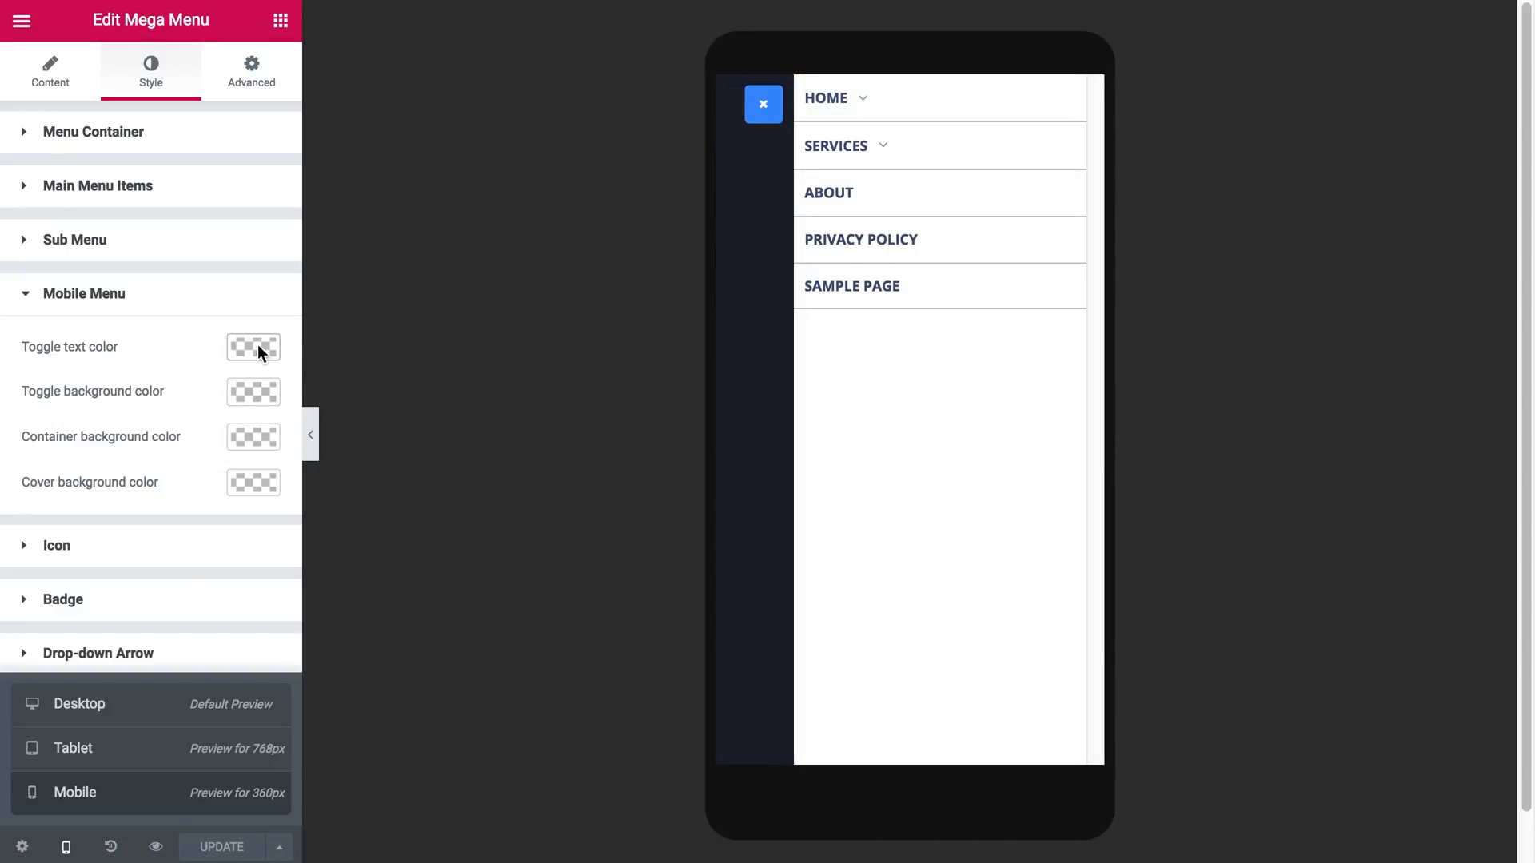
- Set Toggle text and Cover background colors to the blue preset, then reopen the menu to check
left_click(253, 348)
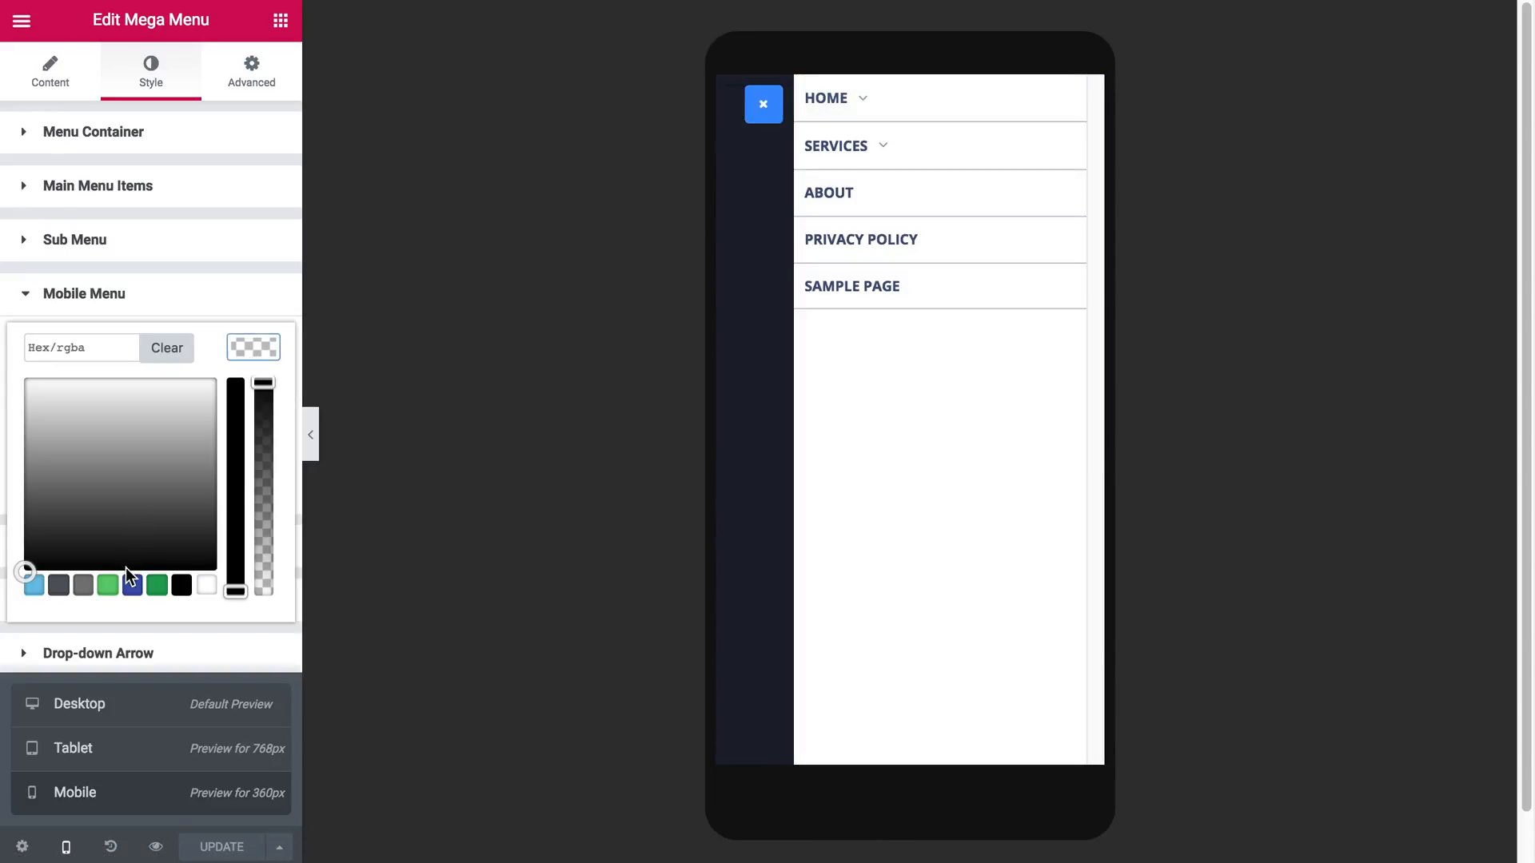
left_click(132, 584)
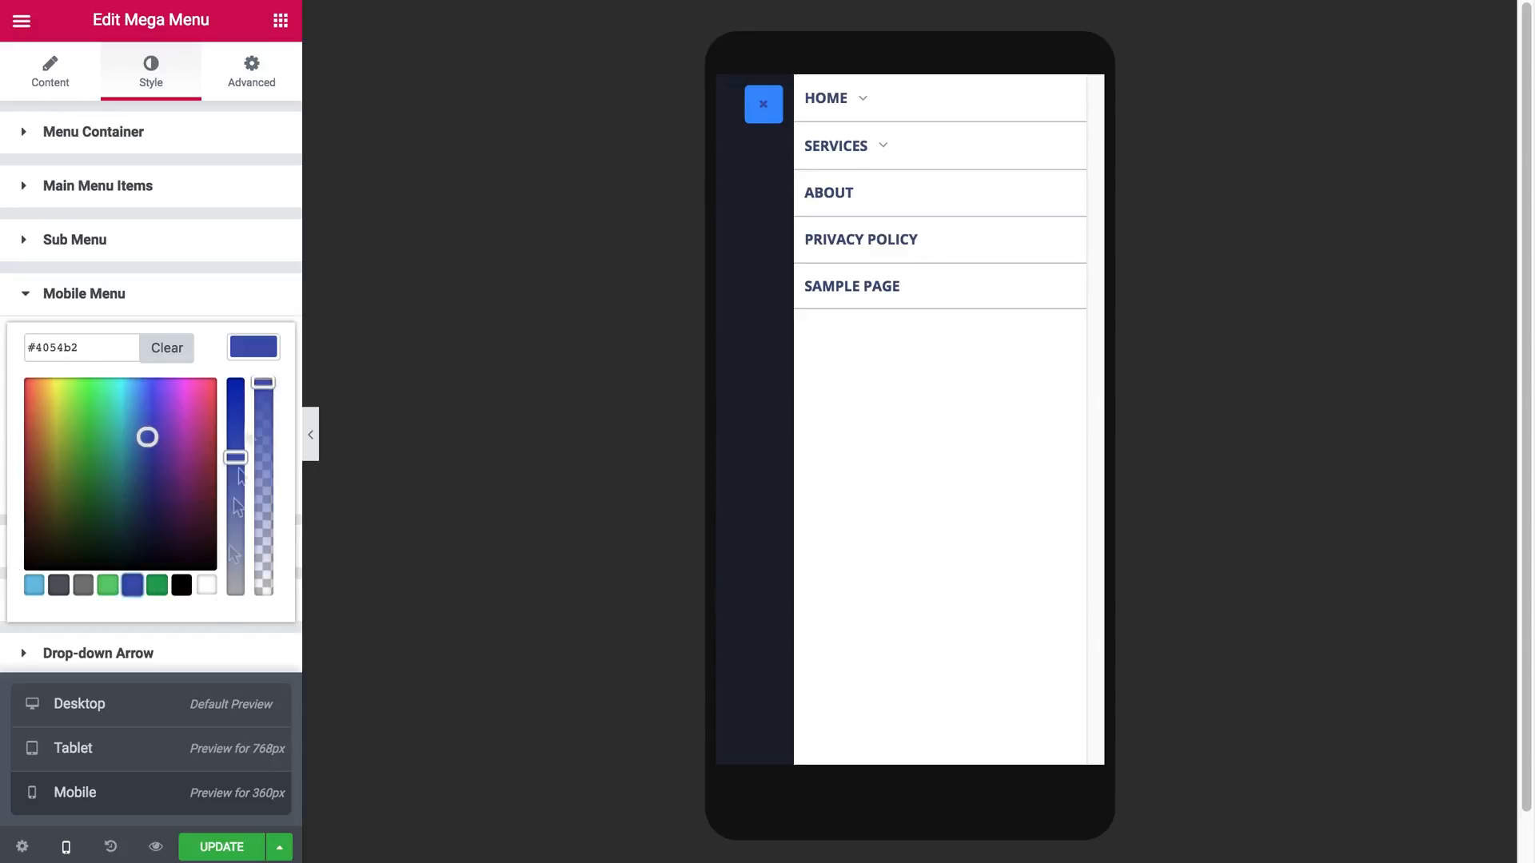
left_click(253, 391)
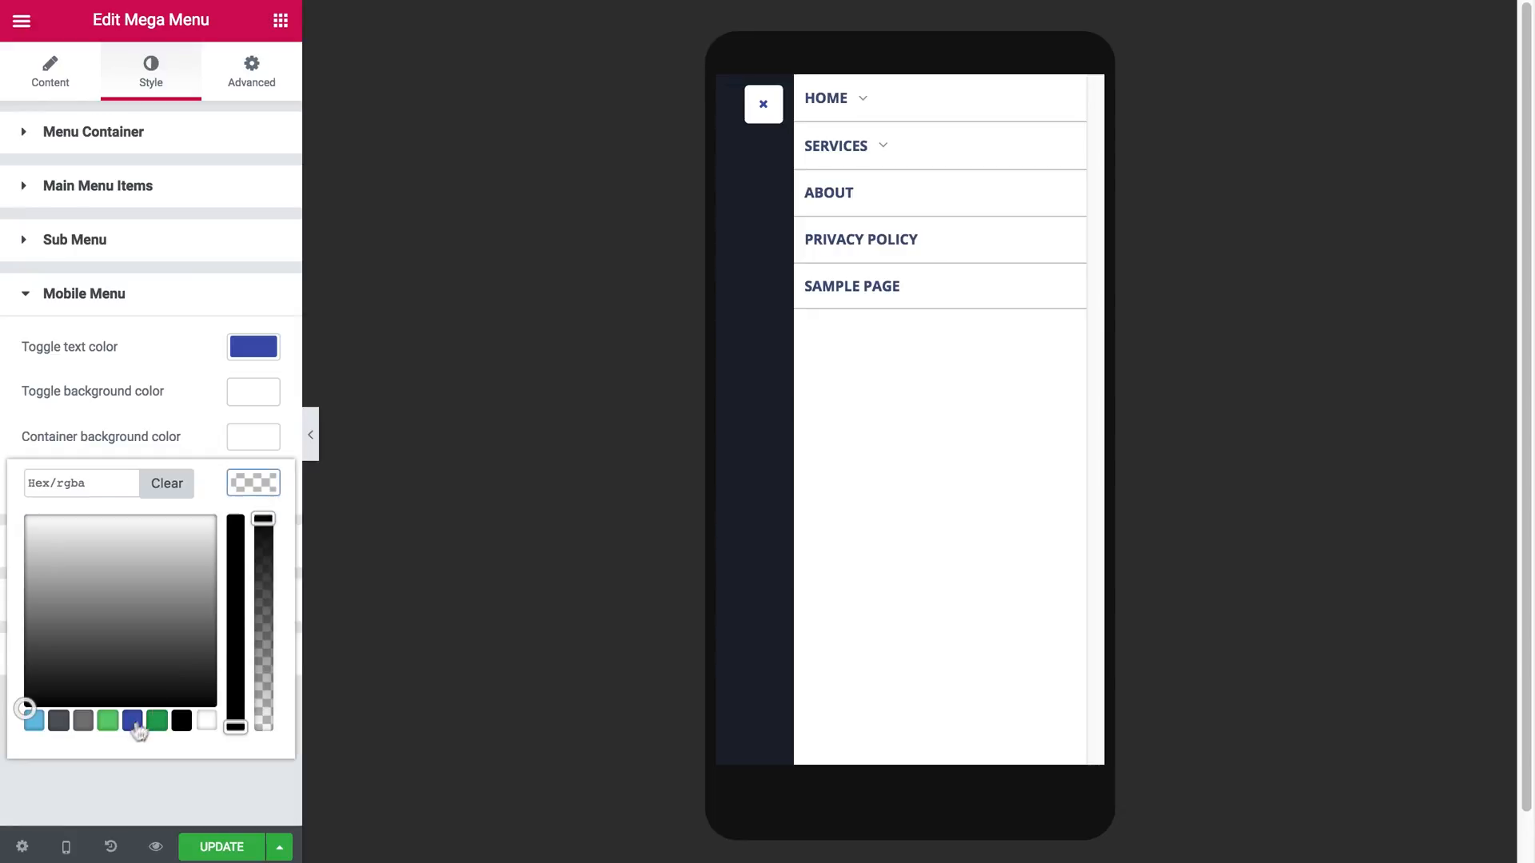
left_click(131, 721)
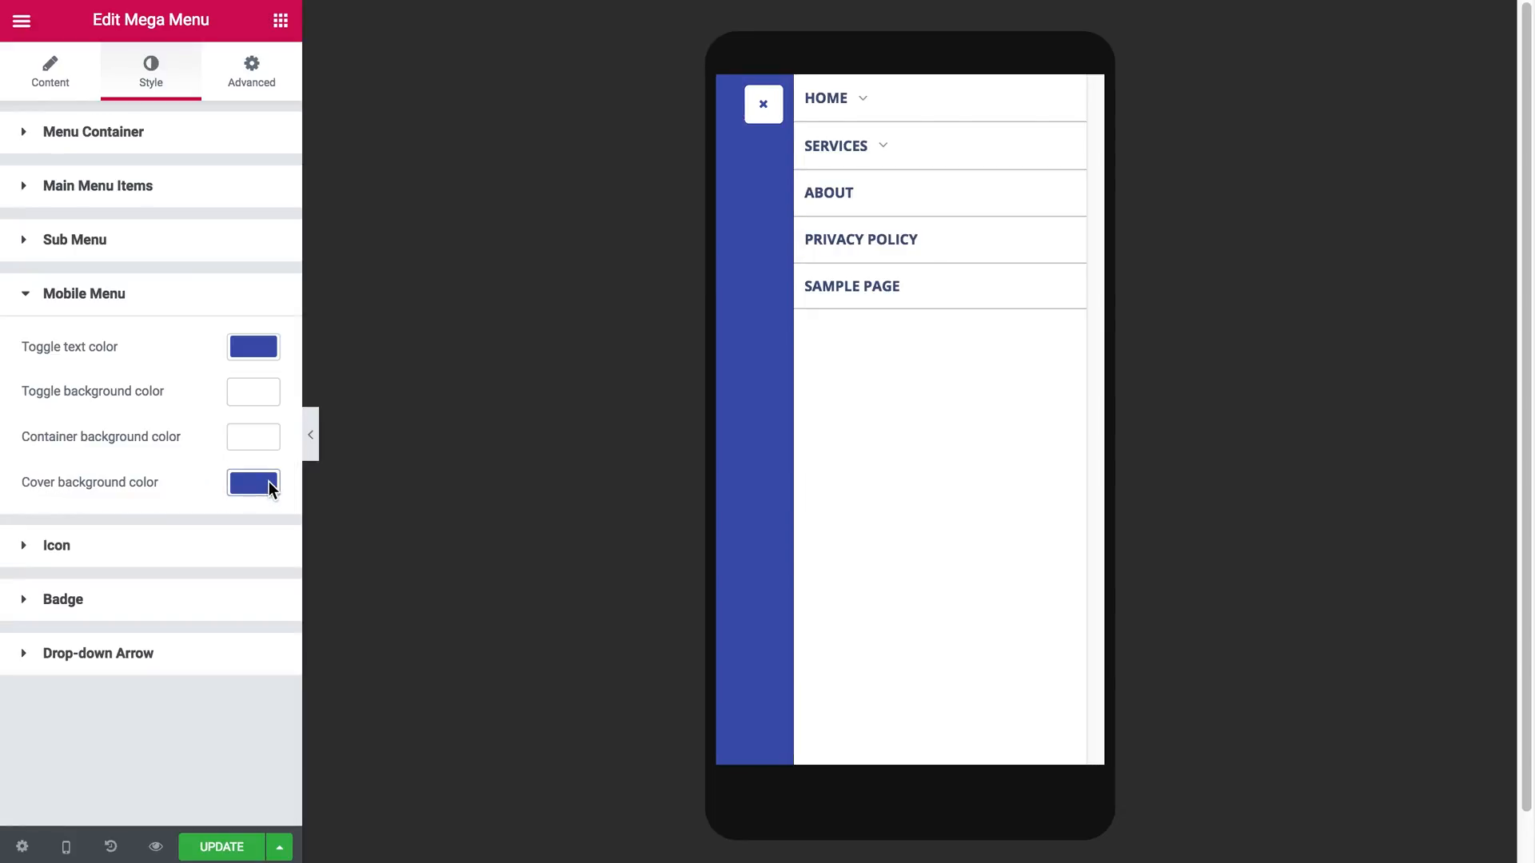
mouse_move(262, 447)
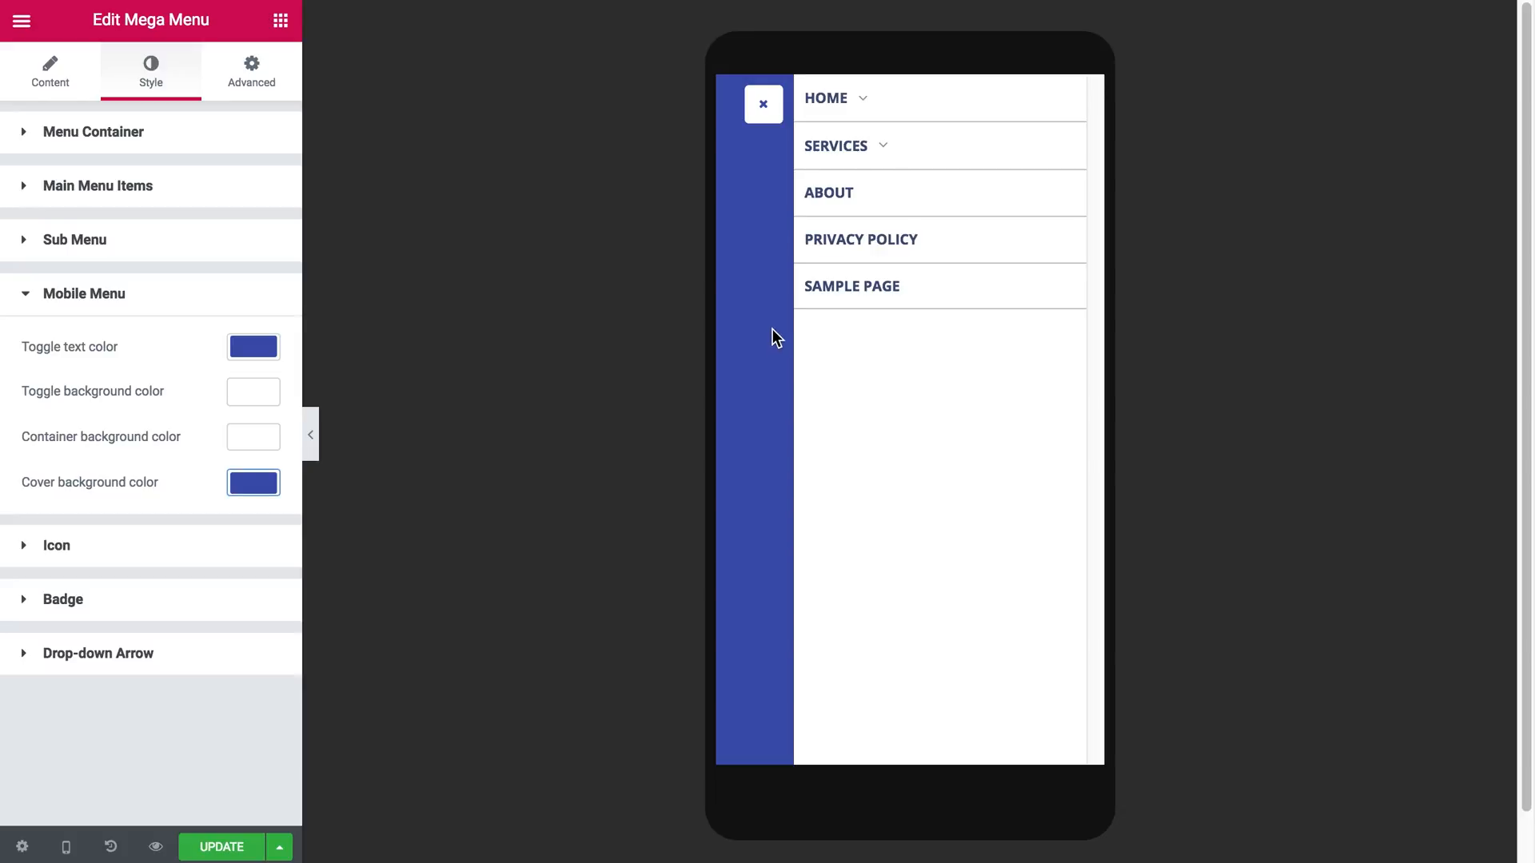
mouse_move(759, 179)
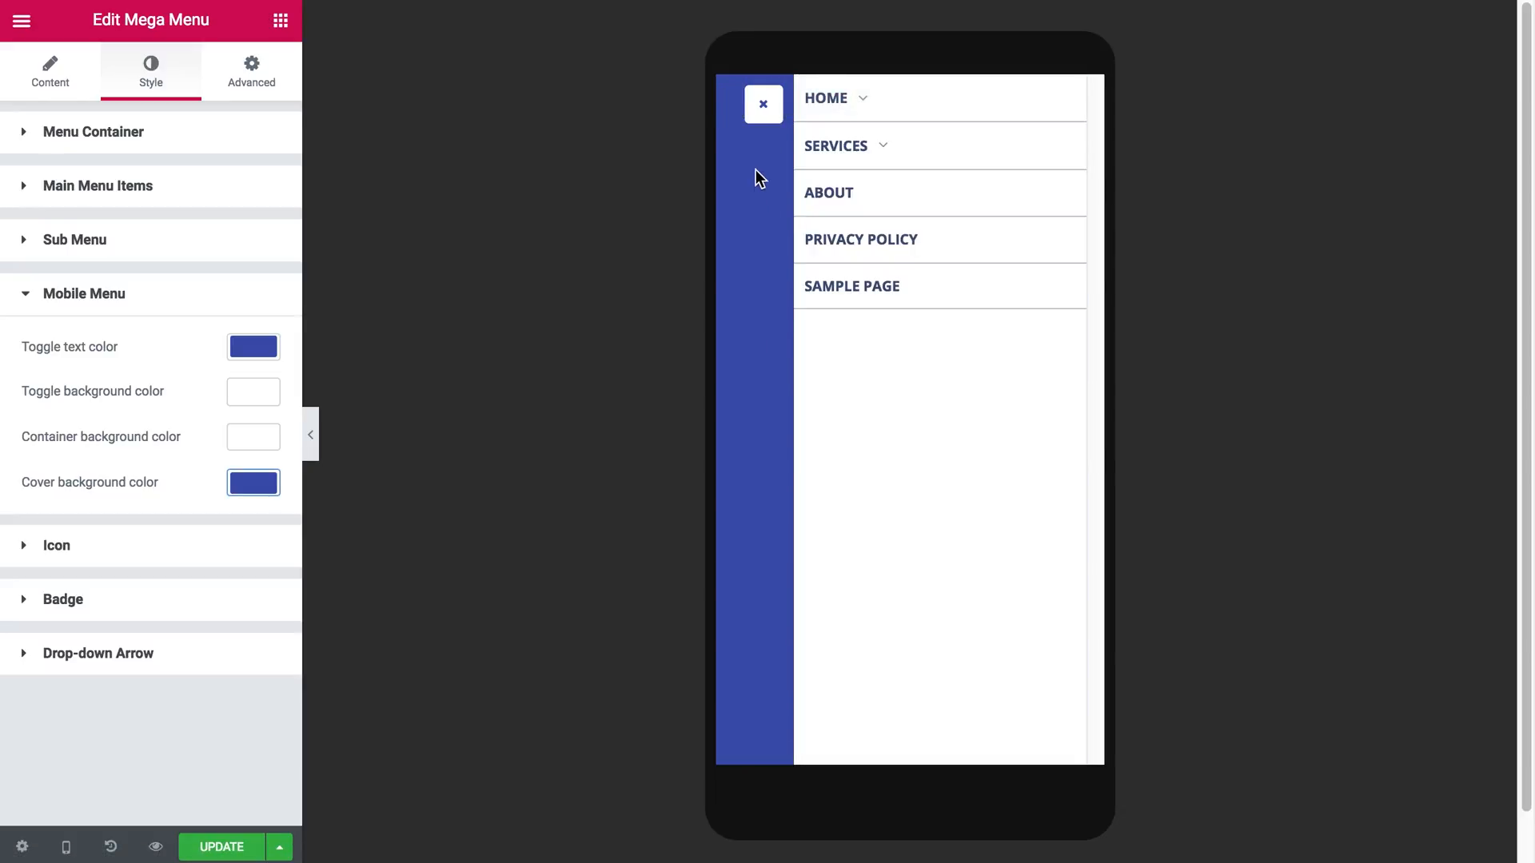
left_click(763, 104)
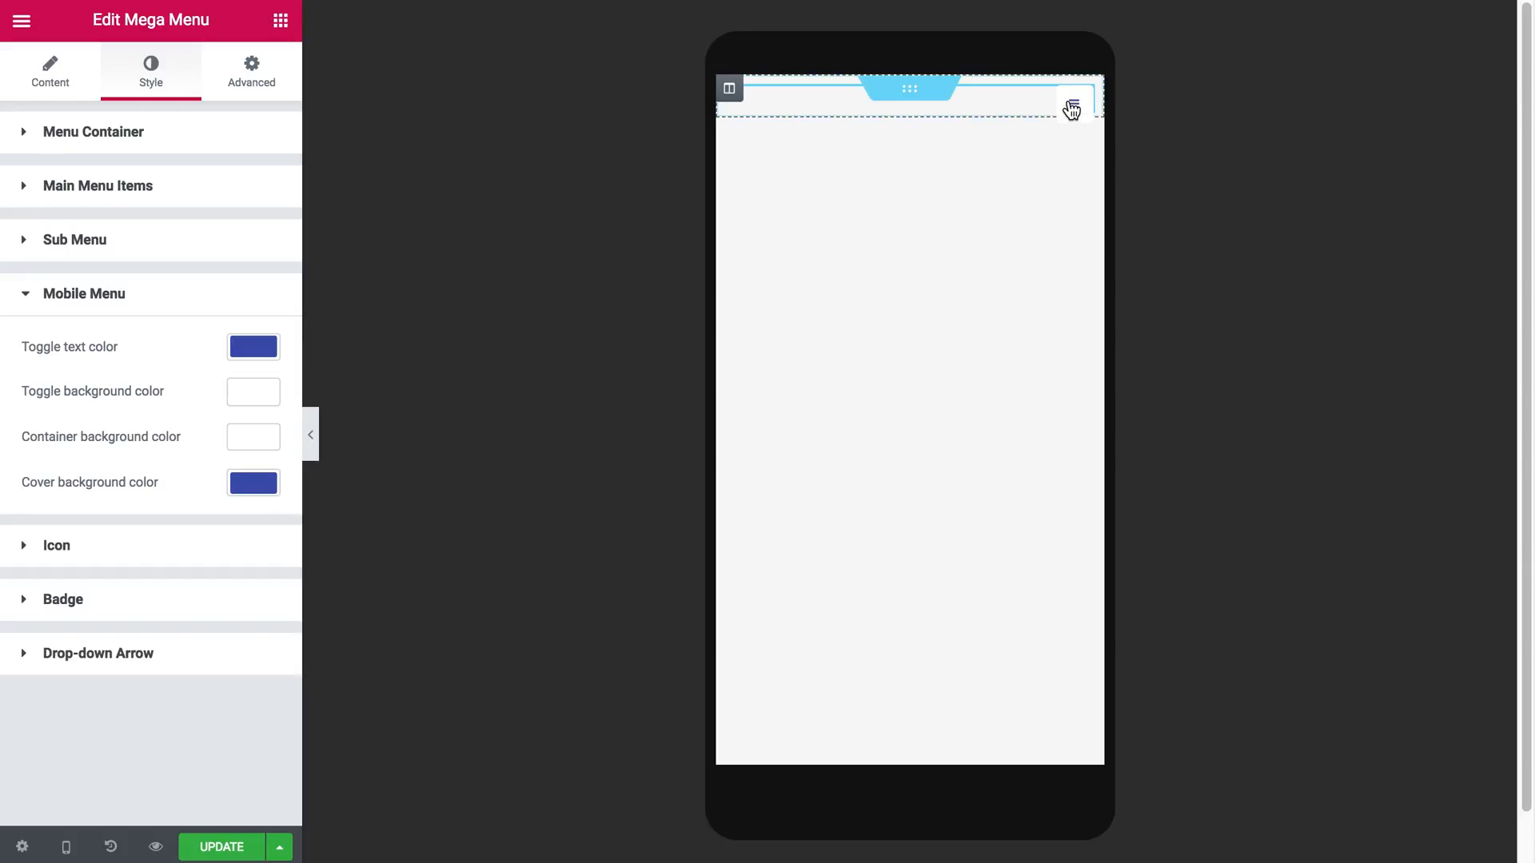
left_click(1070, 106)
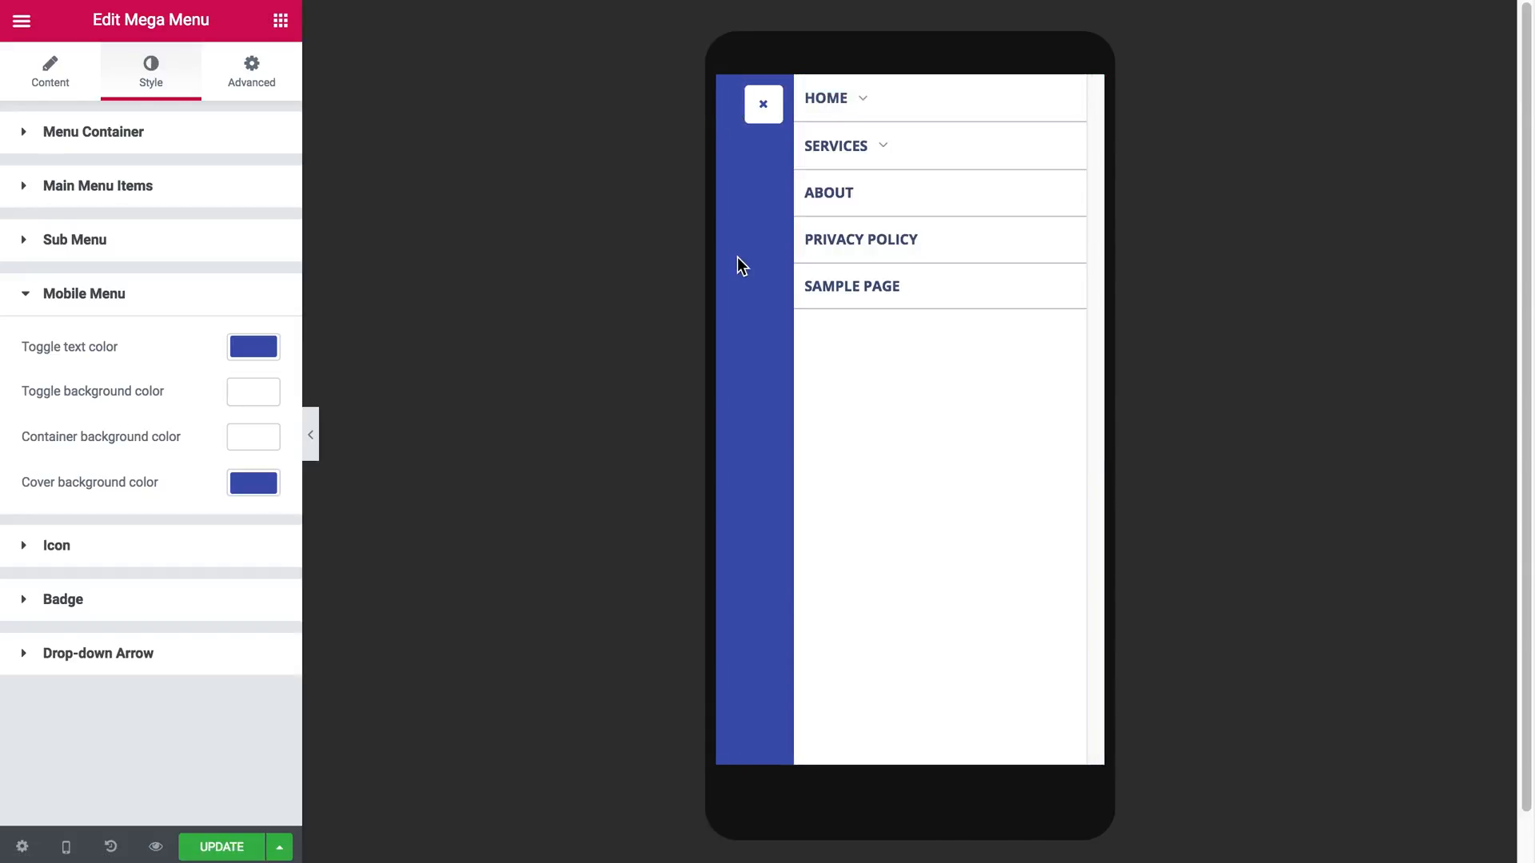